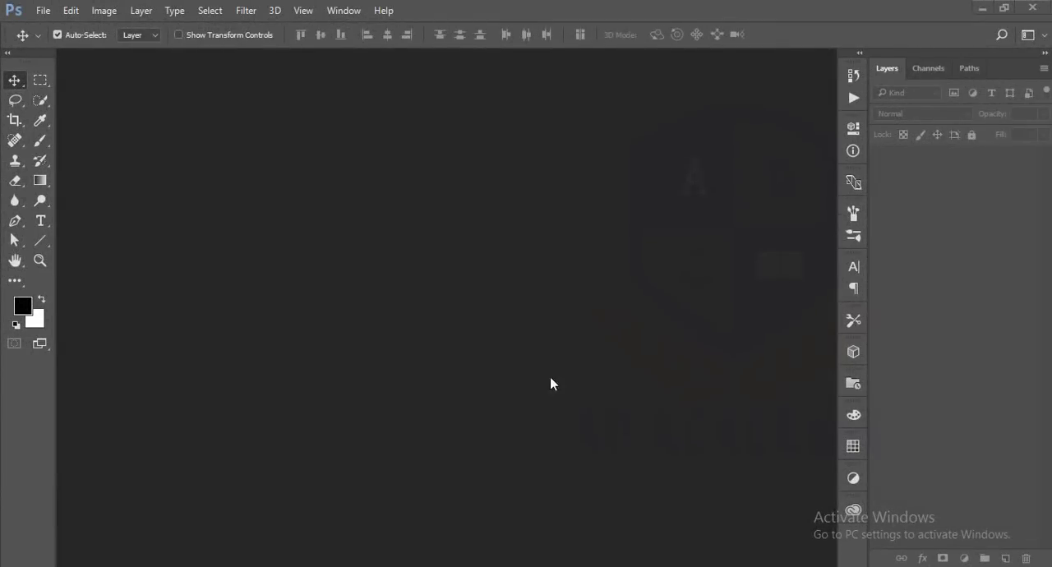
pyautogui.moveTo(371, 273)
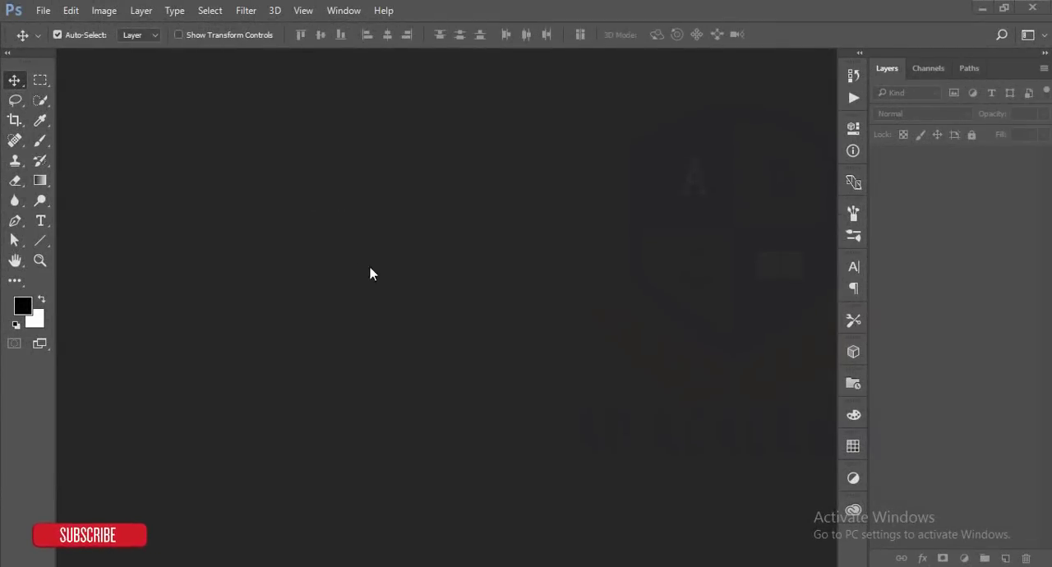
pyautogui.moveTo(358, 260)
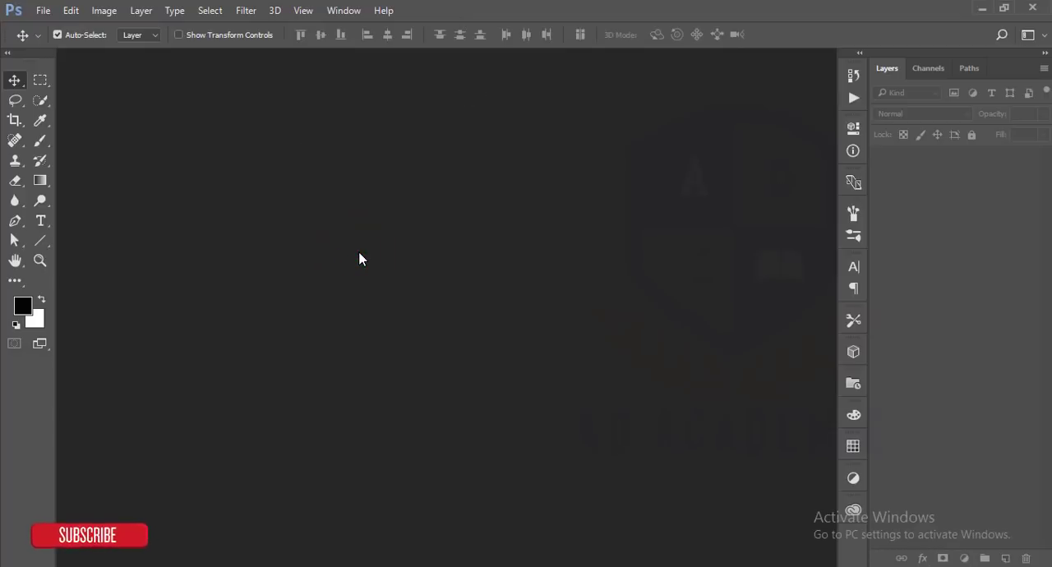
pyautogui.moveTo(243, 154)
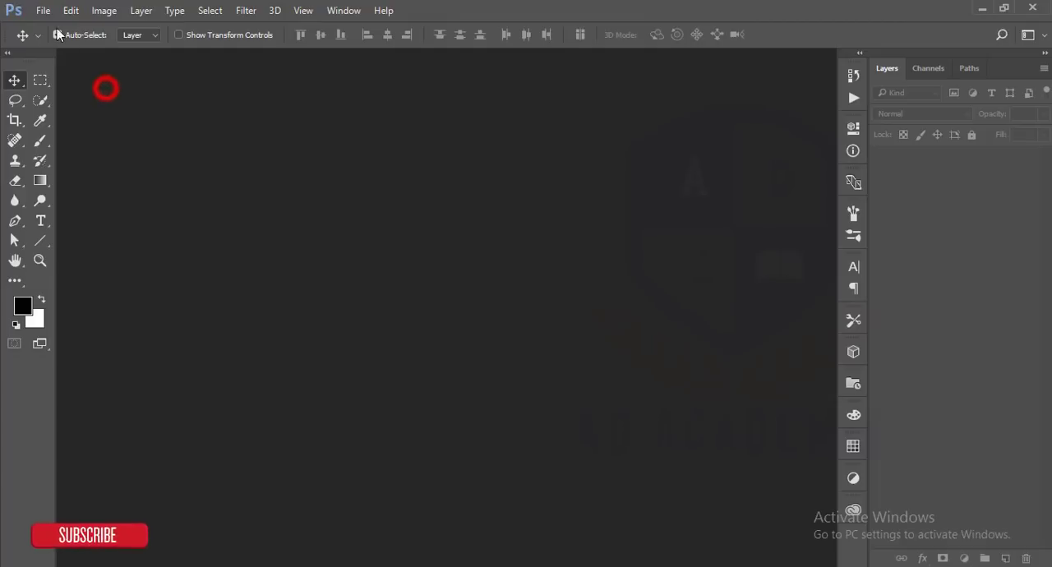
# Open matic-kozinc-102131.jpg, the girl-in-grass photo, from Documents > 21-02-18
pyautogui.click(43, 10)
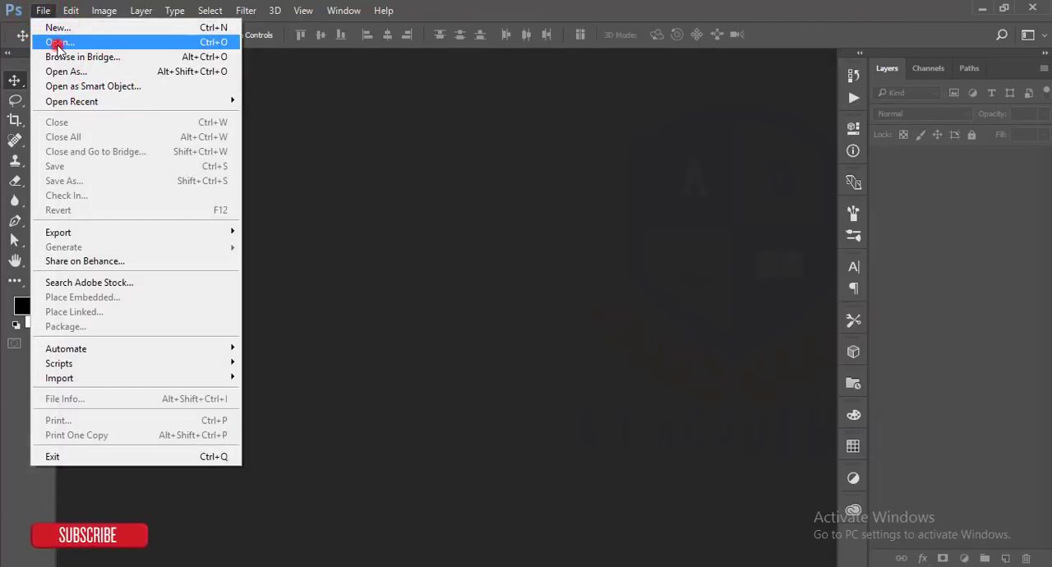
pyautogui.click(60, 43)
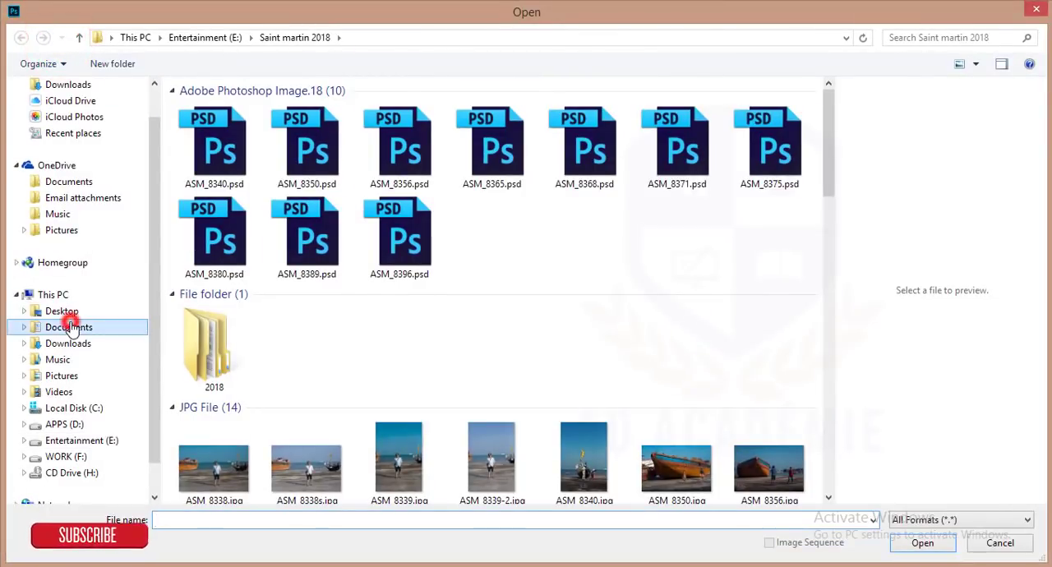
pyautogui.click(69, 327)
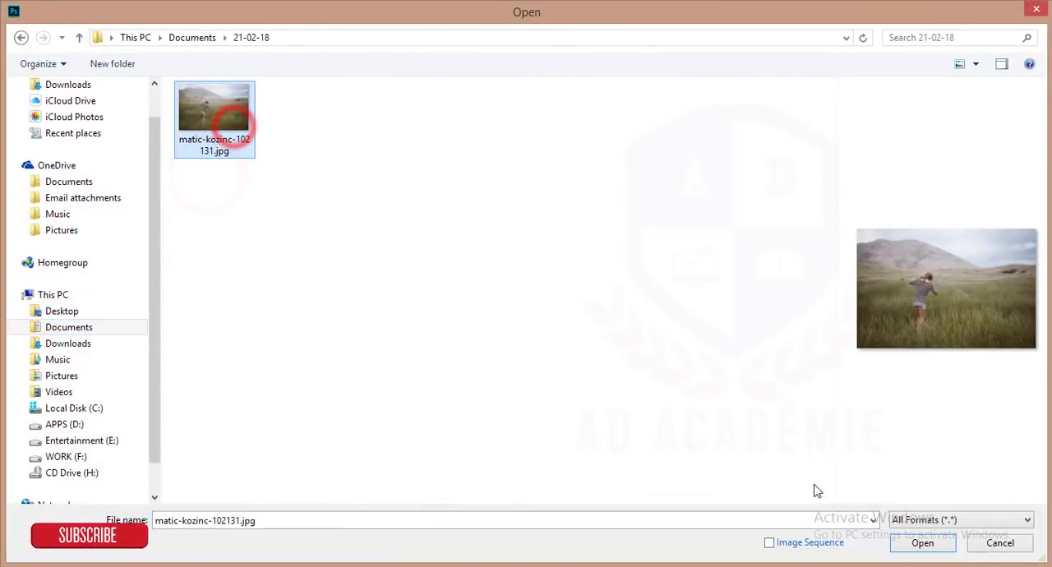
pyautogui.click(923, 542)
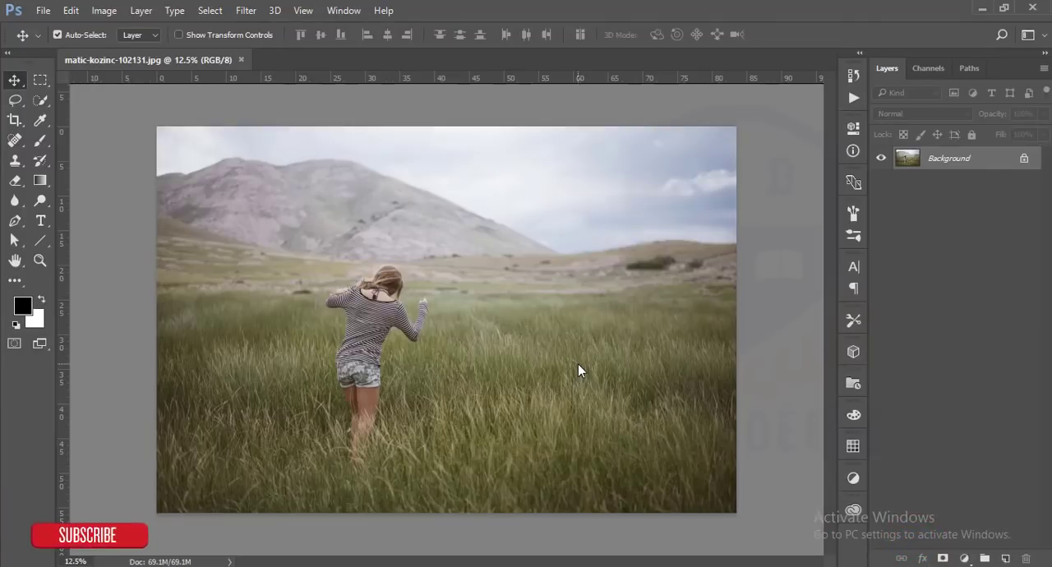
pyautogui.moveTo(612, 411)
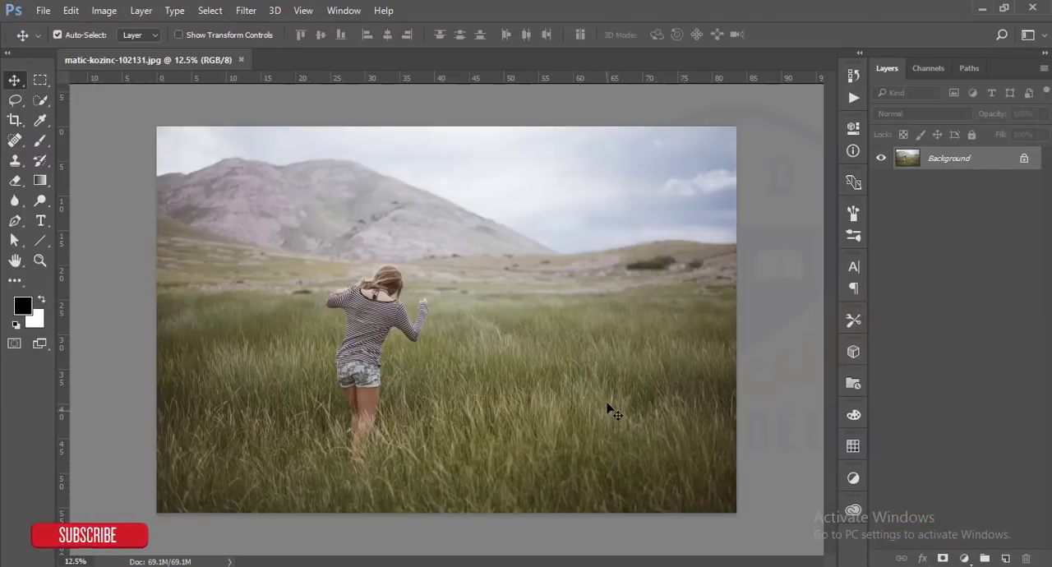
pyautogui.moveTo(957, 171)
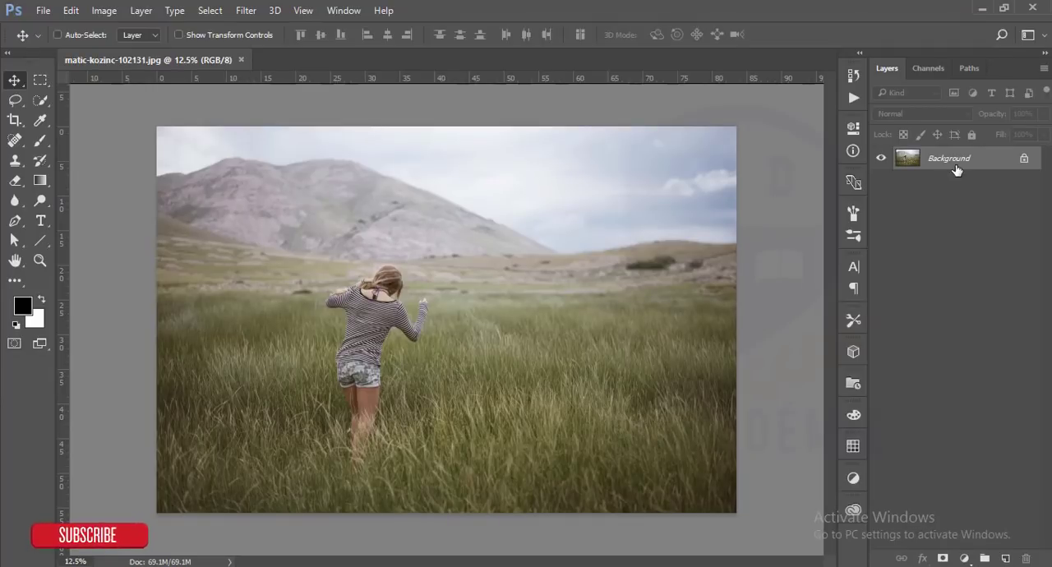
# Duplicate the Background layer with Ctrl+J and select the new Layer 1
pyautogui.press('ctrl+j')
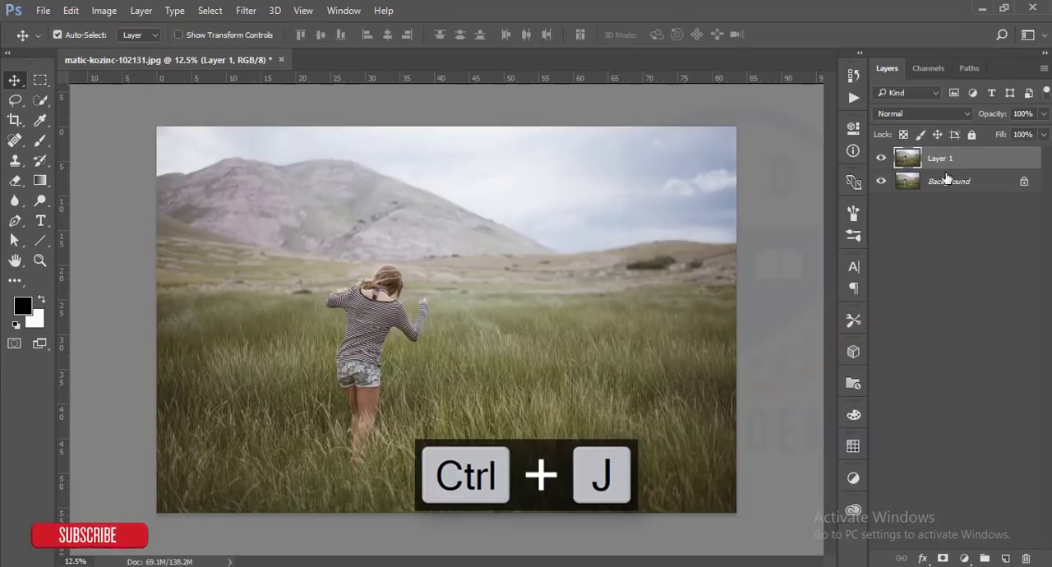
pyautogui.click(881, 158)
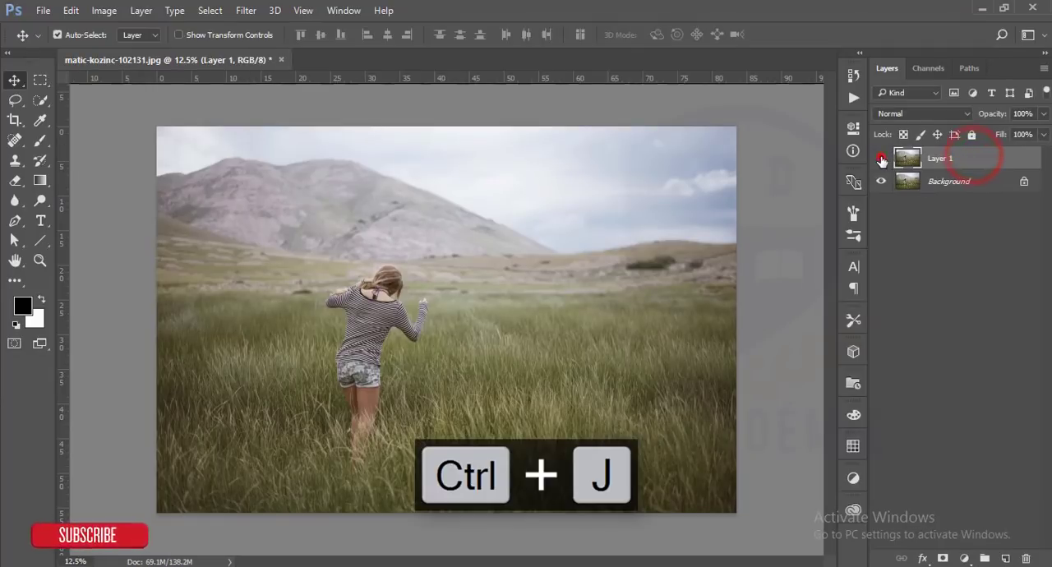
pyautogui.click(881, 158)
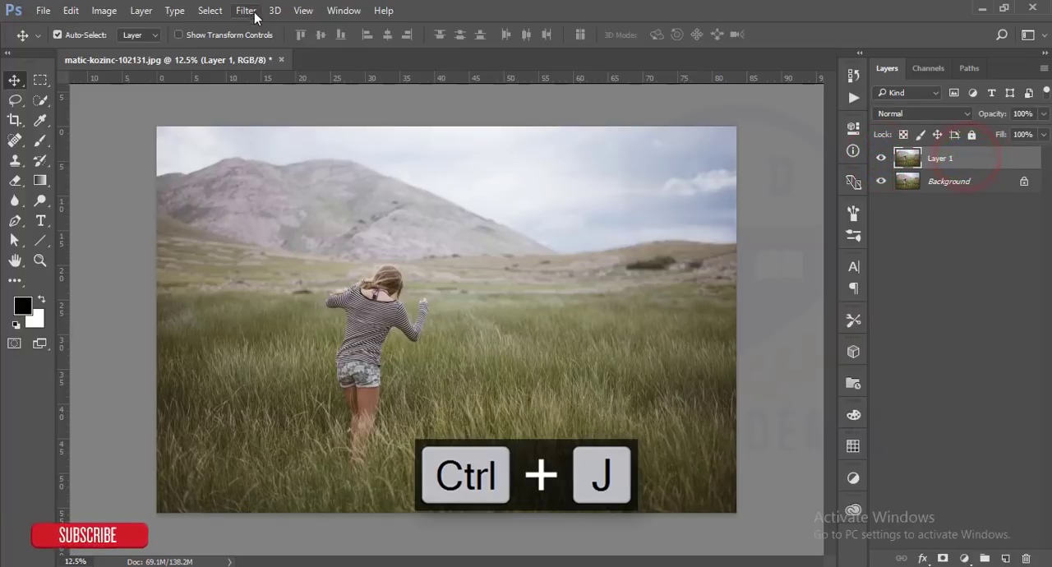
pyautogui.click(247, 10)
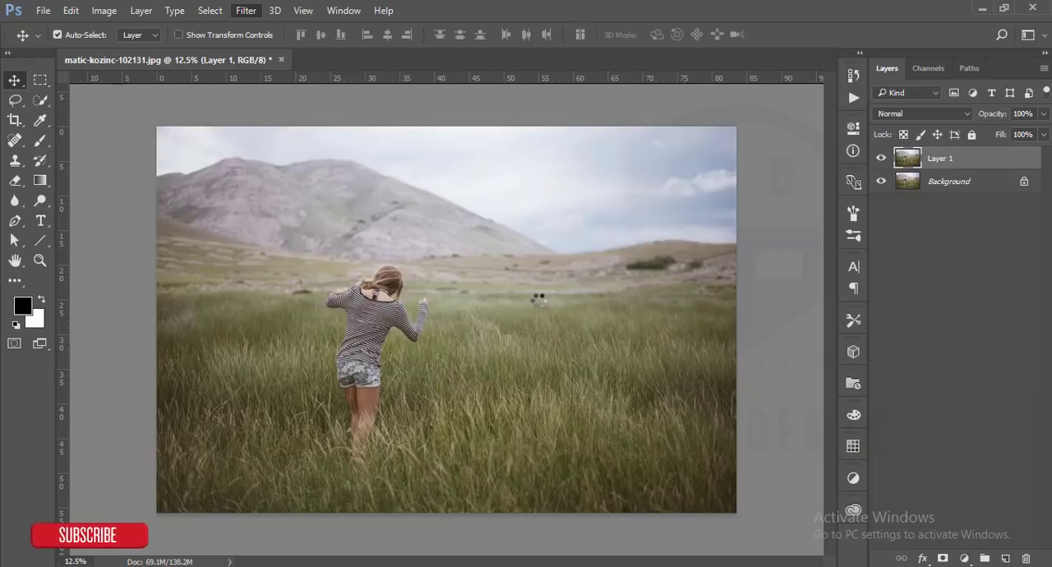
# In Camera Raw Basic set Exposure -0.15, Contrast +17, Highlights -68 and Blacks -60
pyautogui.click(247, 9)
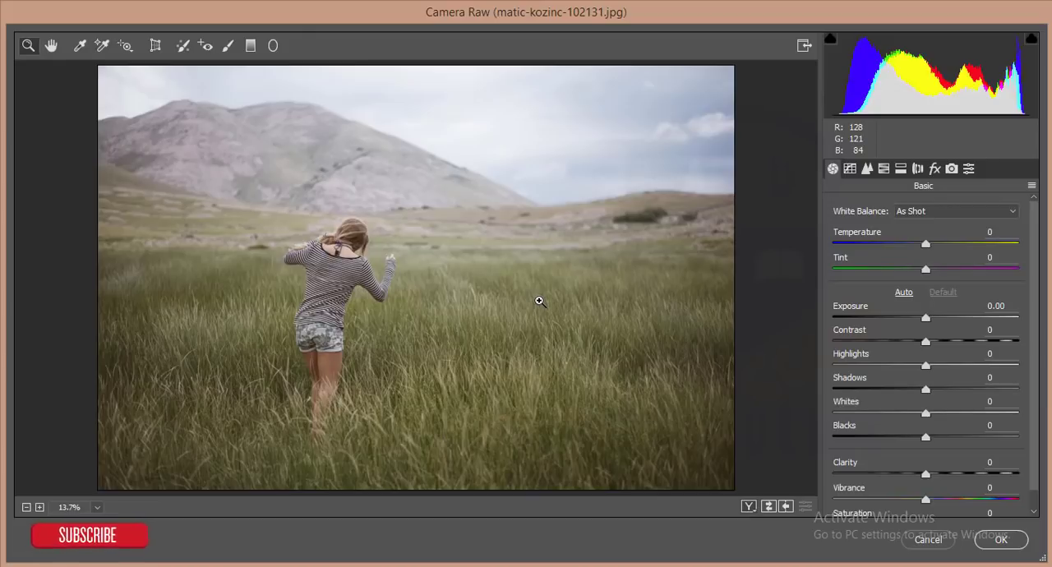
pyautogui.moveTo(583, 97)
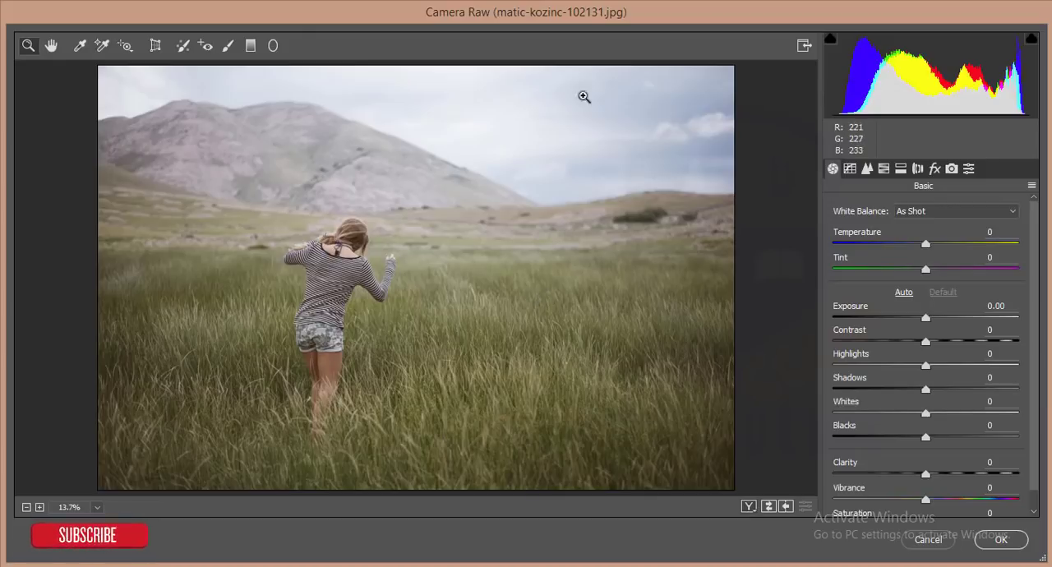
pyautogui.moveTo(708, 222)
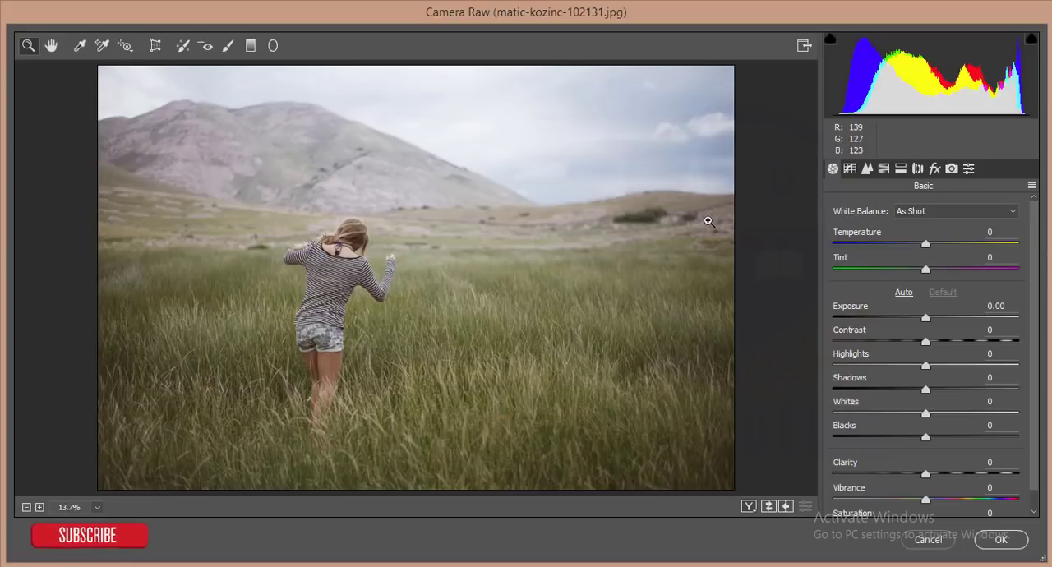
pyautogui.moveTo(740, 267)
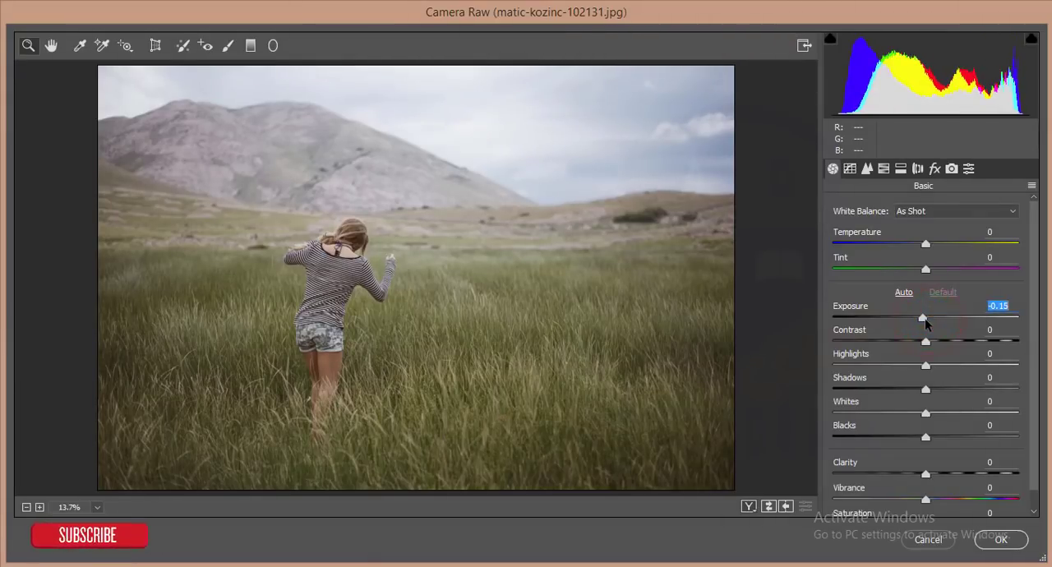
pyautogui.moveTo(924, 342); pyautogui.dragTo(934, 341)
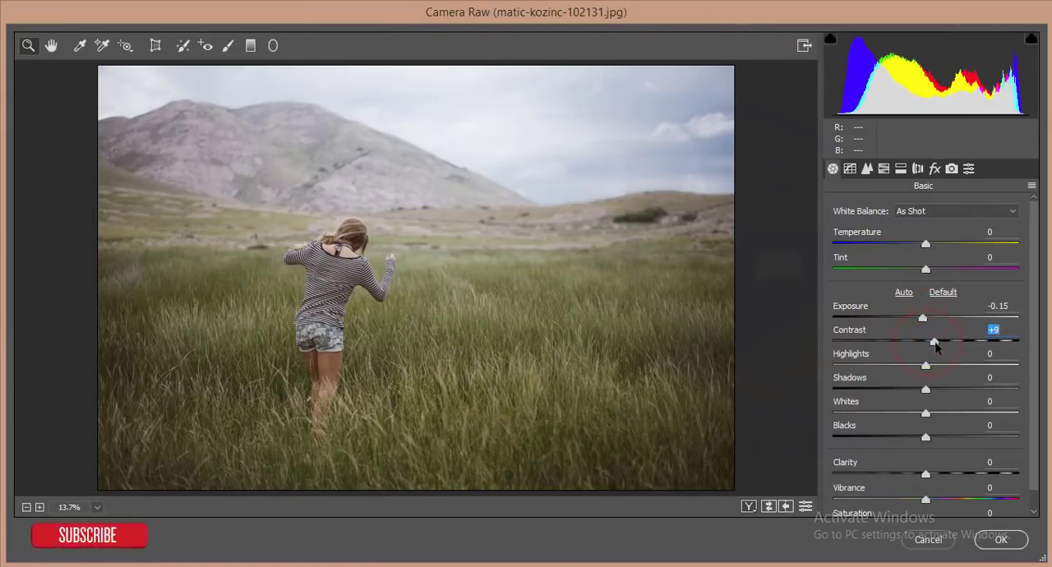
pyautogui.moveTo(934, 342); pyautogui.dragTo(940, 342)
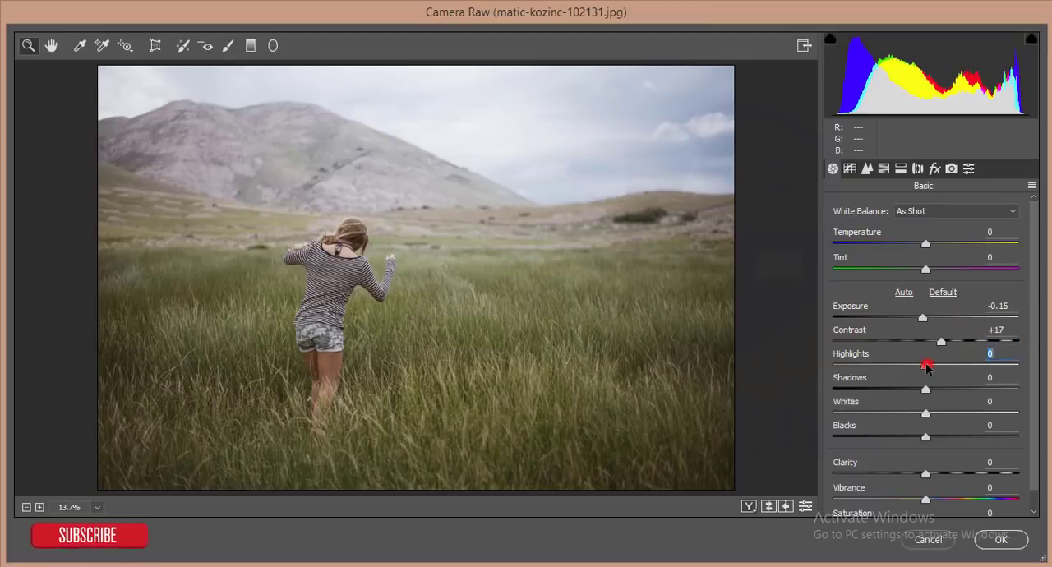
pyautogui.moveTo(925, 365); pyautogui.dragTo(863, 365)
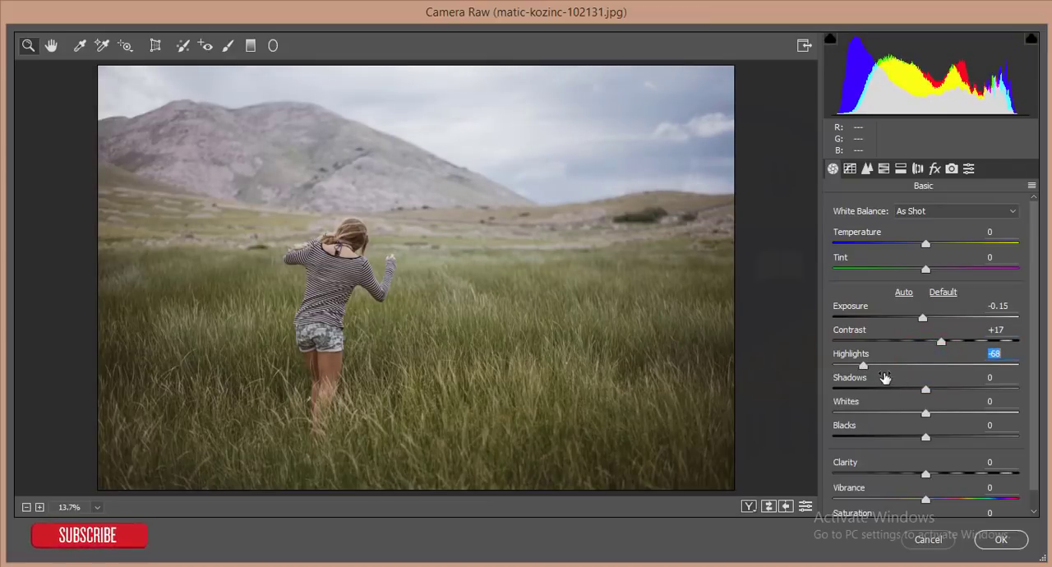
pyautogui.moveTo(866, 365); pyautogui.dragTo(861, 365)
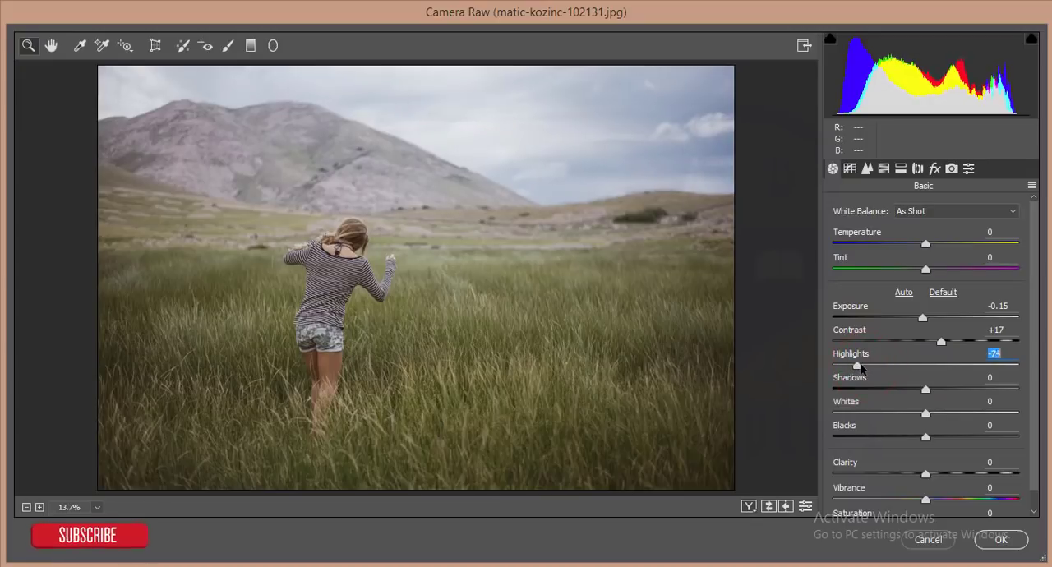
pyautogui.moveTo(858, 365); pyautogui.dragTo(863, 365)
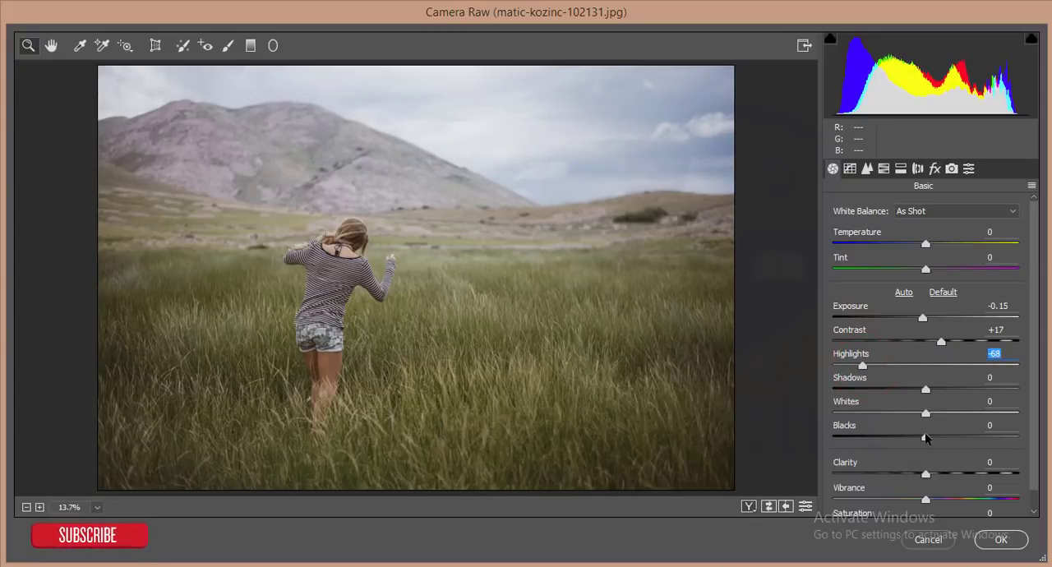
pyautogui.moveTo(926, 437); pyautogui.dragTo(874, 437)
pyautogui.write('5')
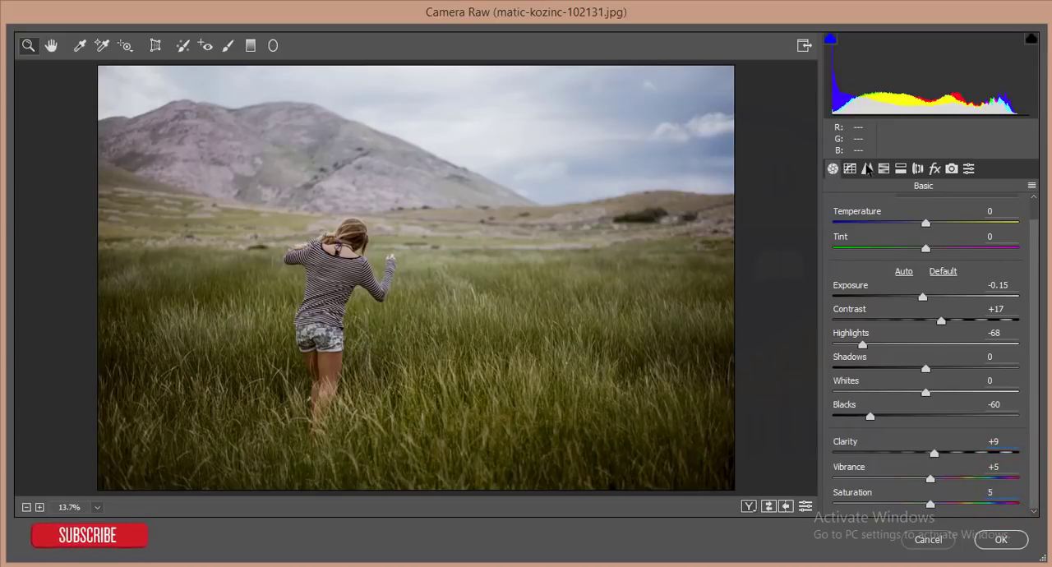
# In the Detail settings raise Sharpening Amount to 46 and Luminance noise reduction to 17
pyautogui.click(868, 168)
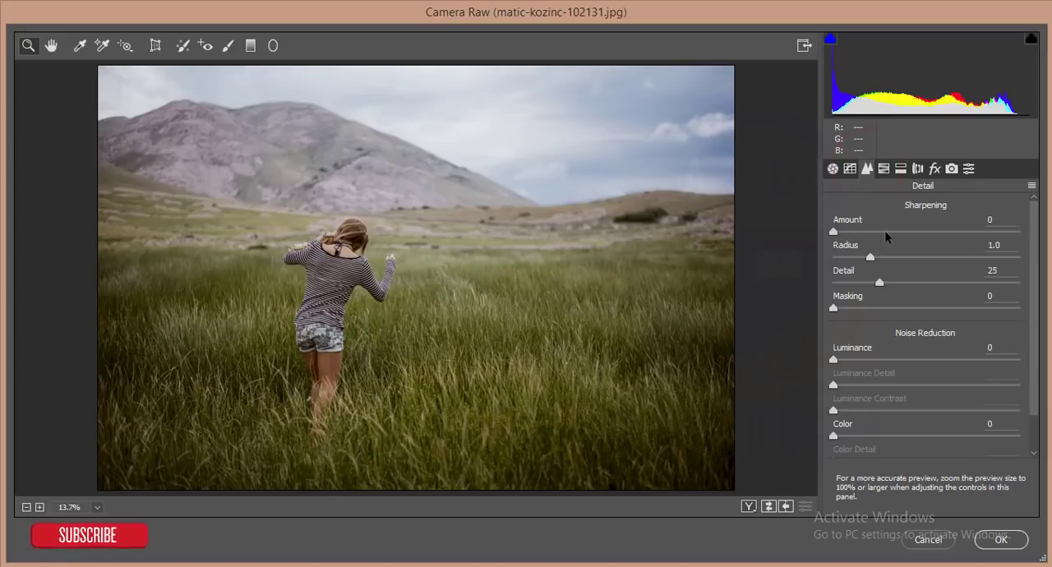
pyautogui.moveTo(833, 230); pyautogui.dragTo(904, 230)
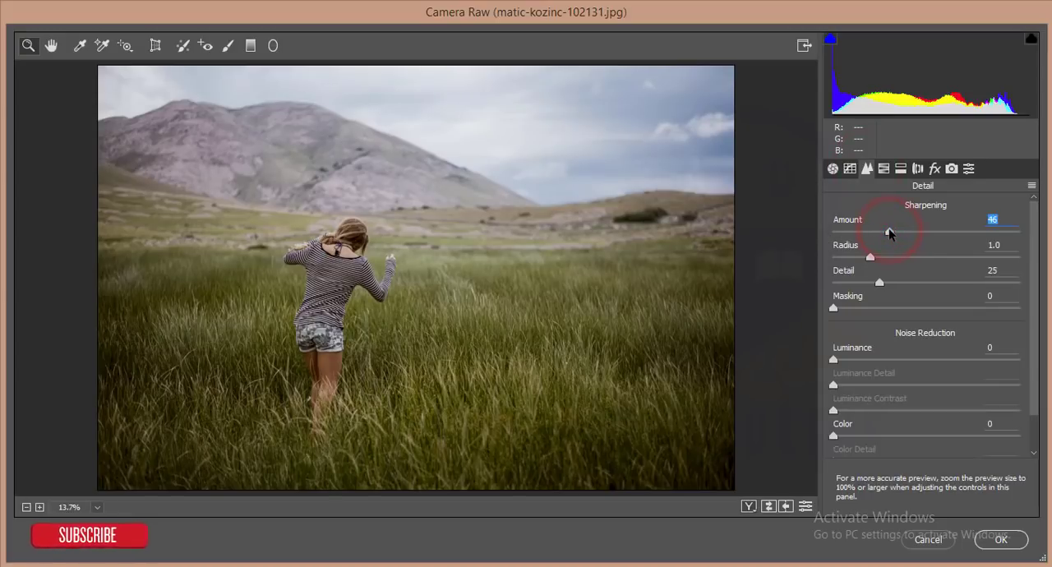
pyautogui.moveTo(832, 358); pyautogui.dragTo(863, 358)
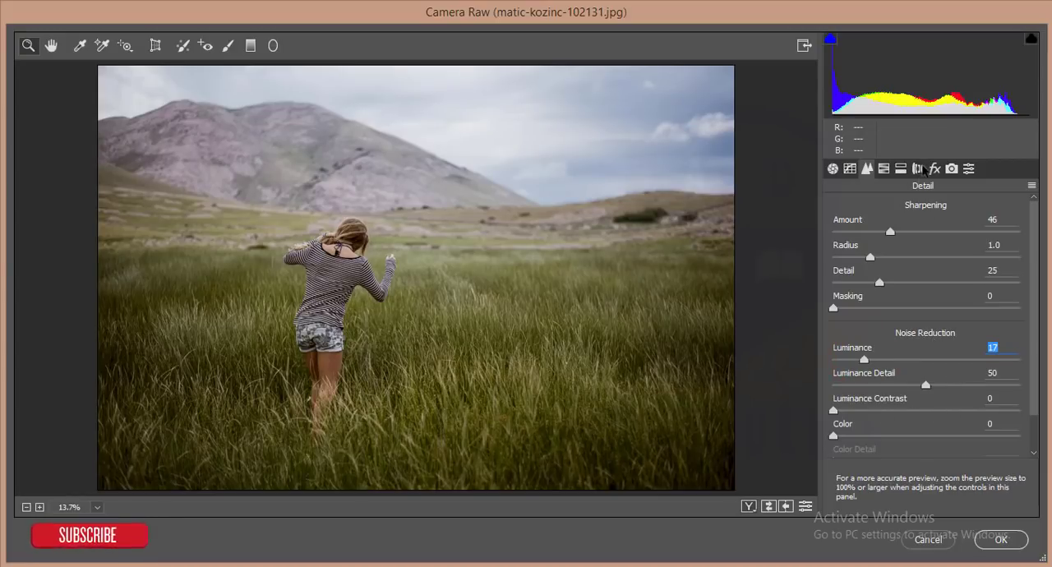
# In Camera Calibration set Blue Primary Hue to -48 and Blue Primary Saturation to +13
pyautogui.click(968, 168)
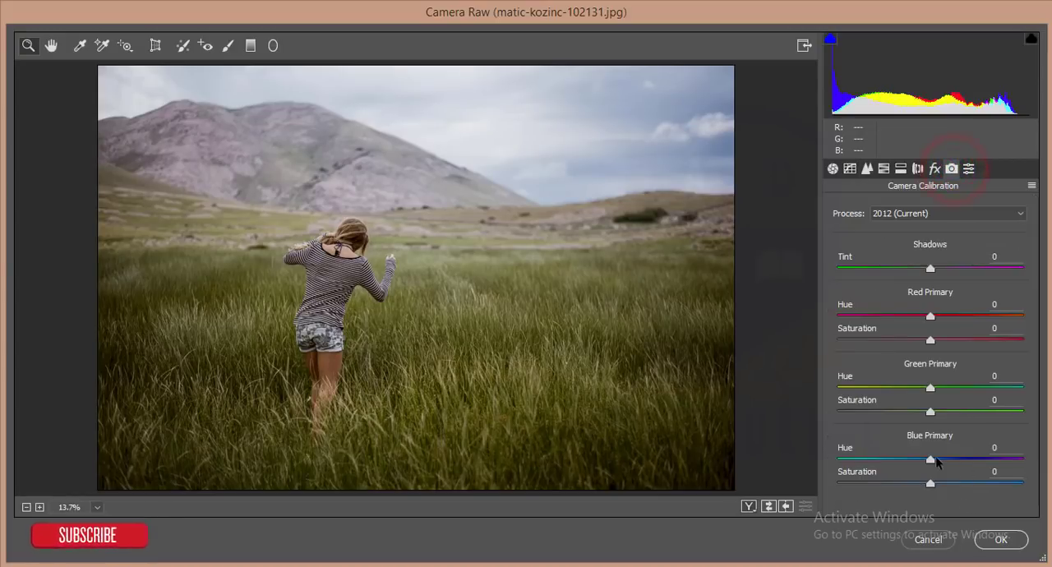
pyautogui.moveTo(930, 458); pyautogui.dragTo(894, 458)
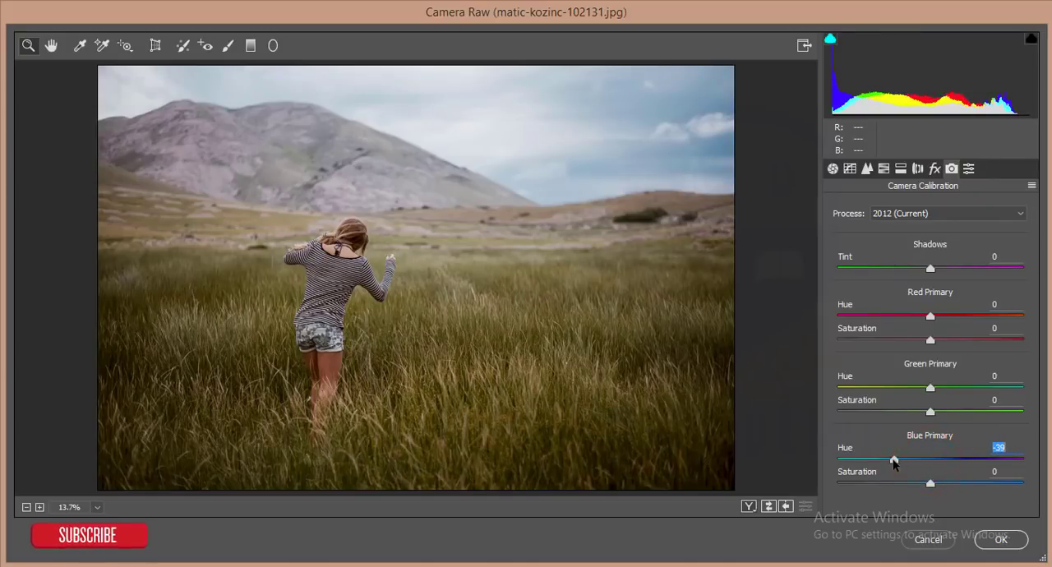
pyautogui.moveTo(894, 460); pyautogui.dragTo(886, 460)
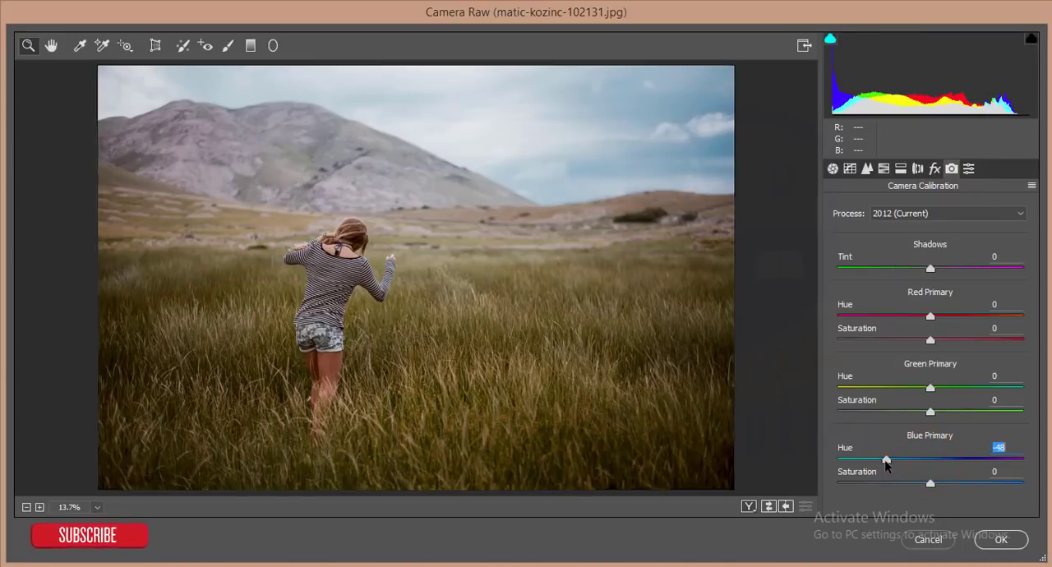
pyautogui.moveTo(931, 483); pyautogui.dragTo(934, 483)
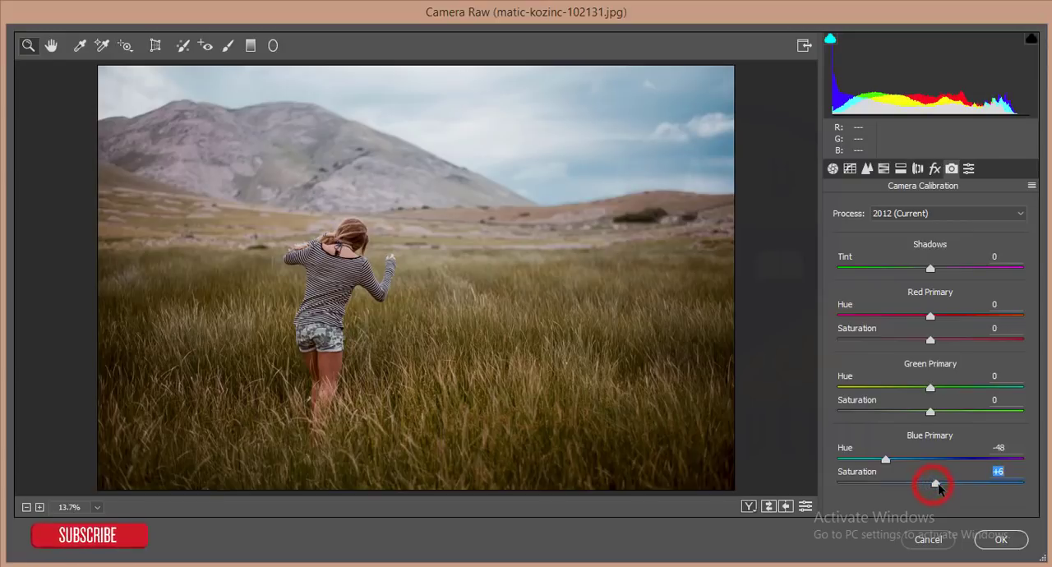
pyautogui.moveTo(930, 484); pyautogui.dragTo(942, 484)
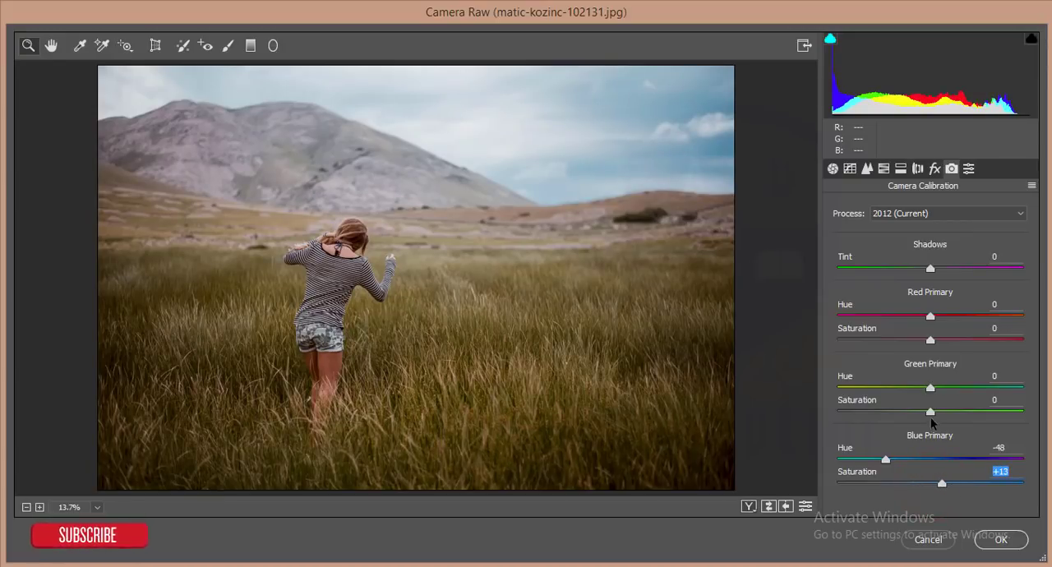
pyautogui.moveTo(849, 189)
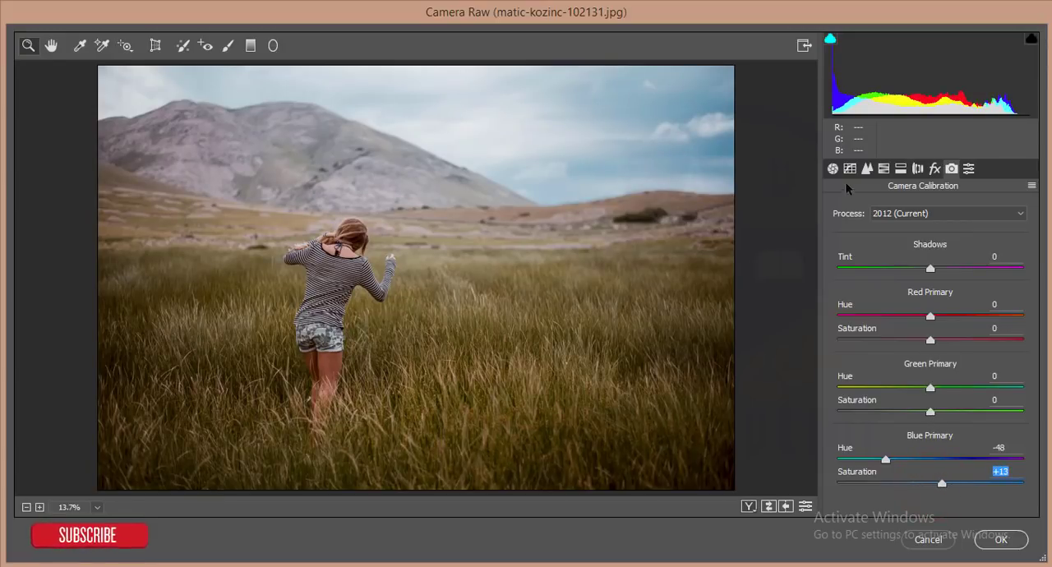
# In HSL/Grayscale set Blues luminance to -13 and Blues saturation to +14
pyautogui.click(885, 168)
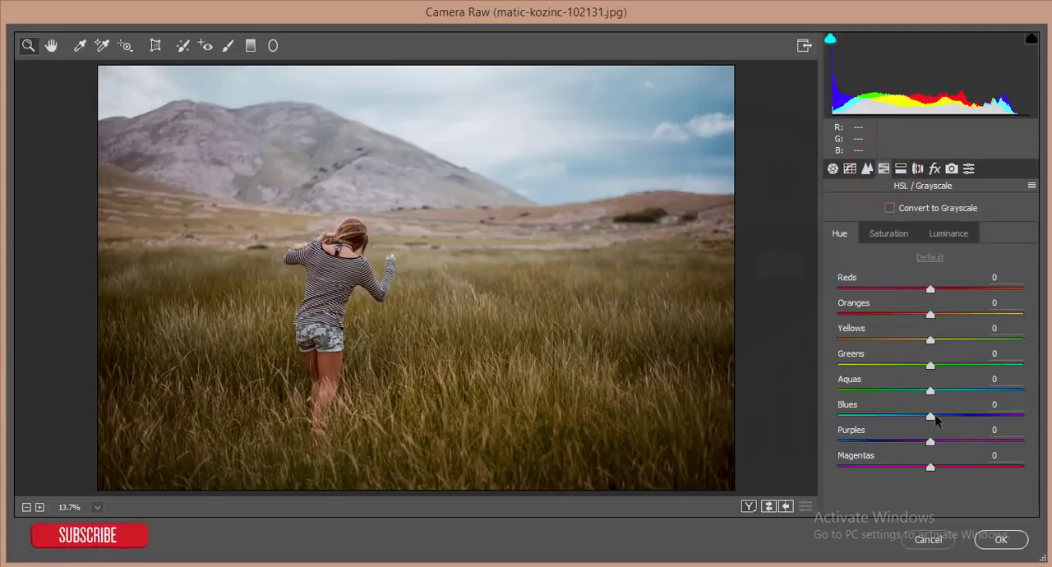
pyautogui.click(947, 233)
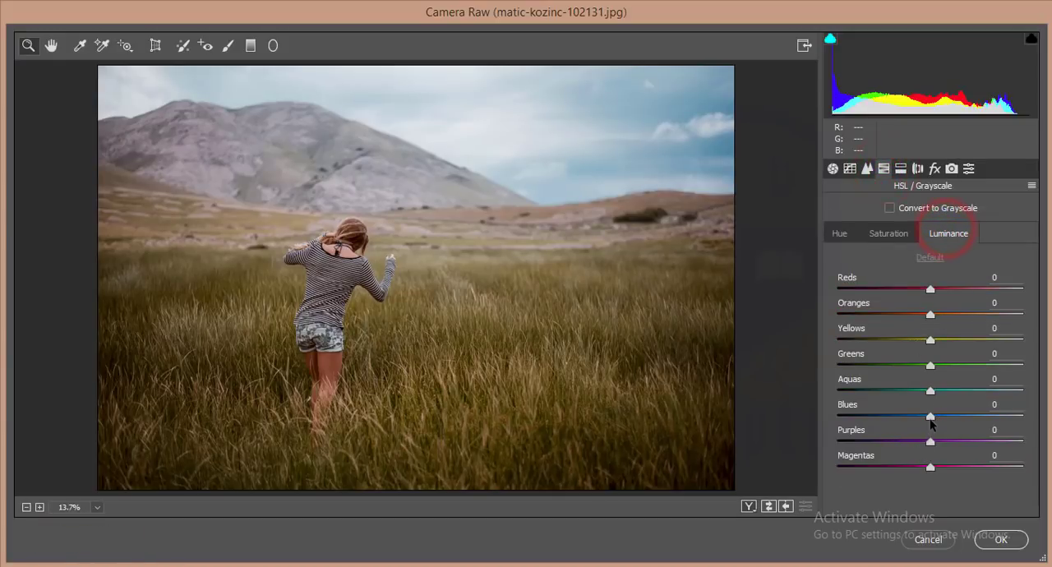
pyautogui.moveTo(930, 416); pyautogui.dragTo(911, 416)
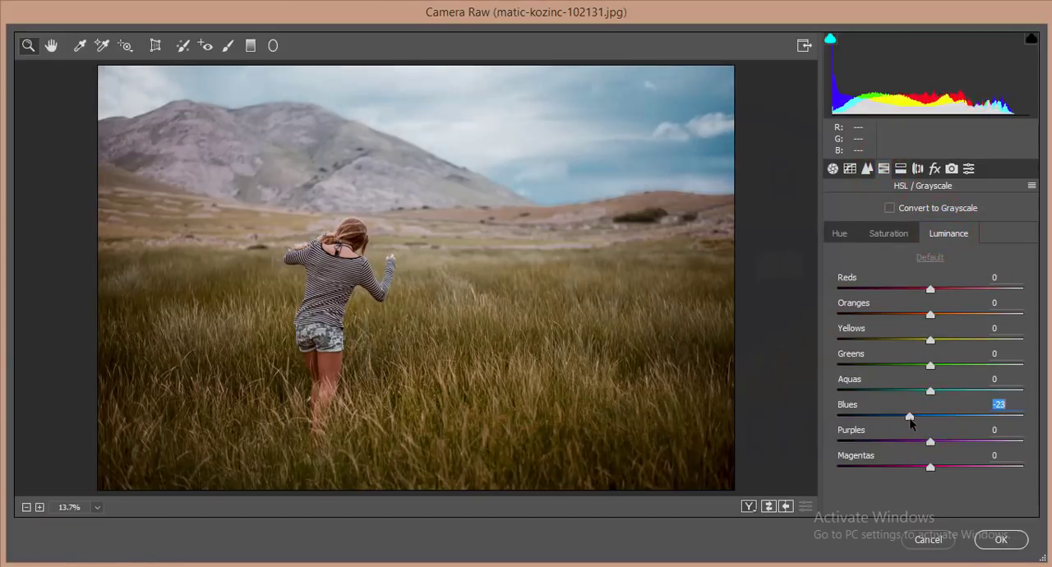
pyautogui.moveTo(909, 418); pyautogui.dragTo(917, 418)
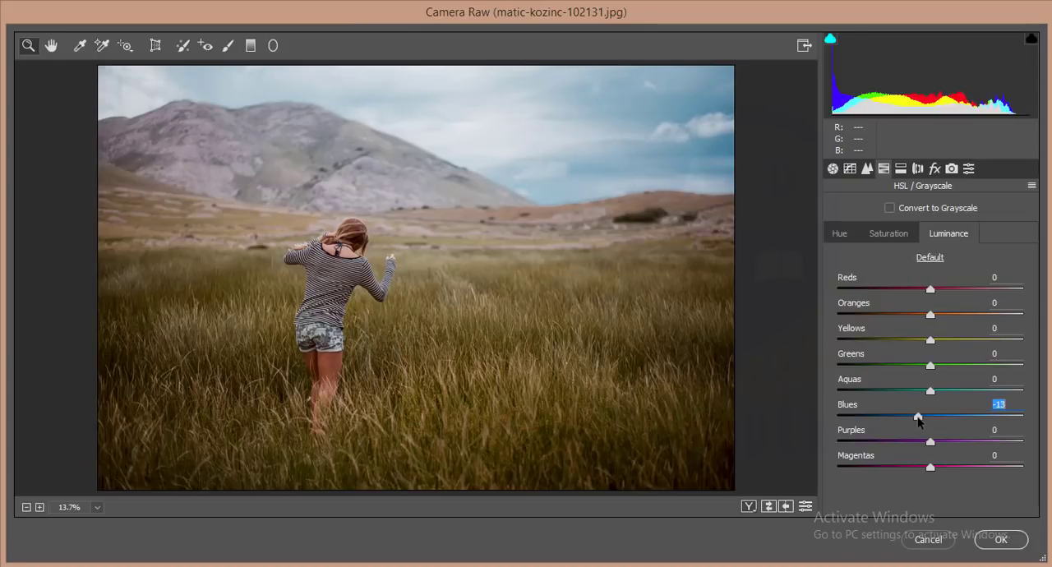
pyautogui.moveTo(918, 418); pyautogui.dragTo(930, 418)
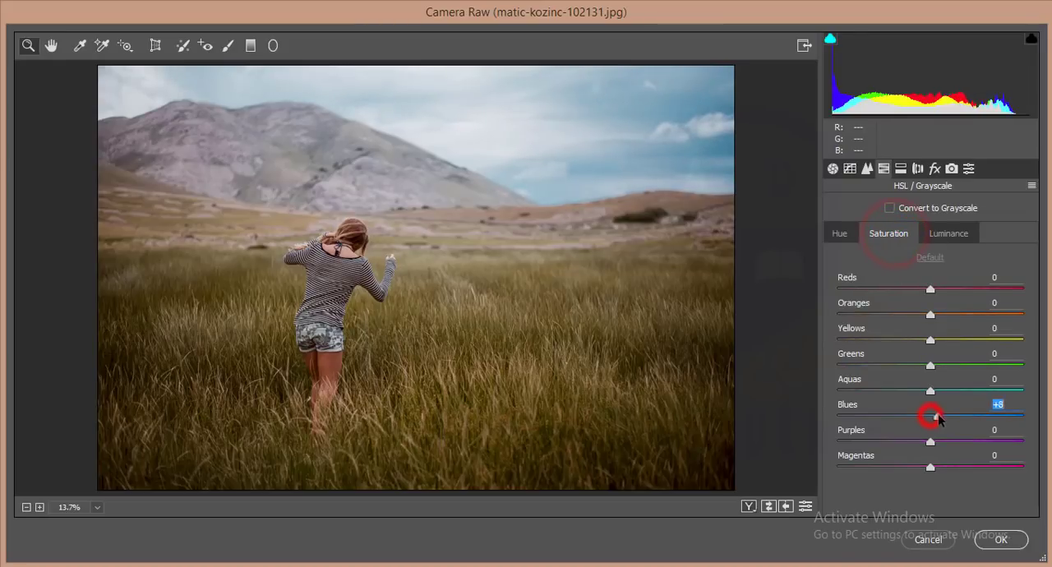
pyautogui.moveTo(931, 416); pyautogui.dragTo(943, 416)
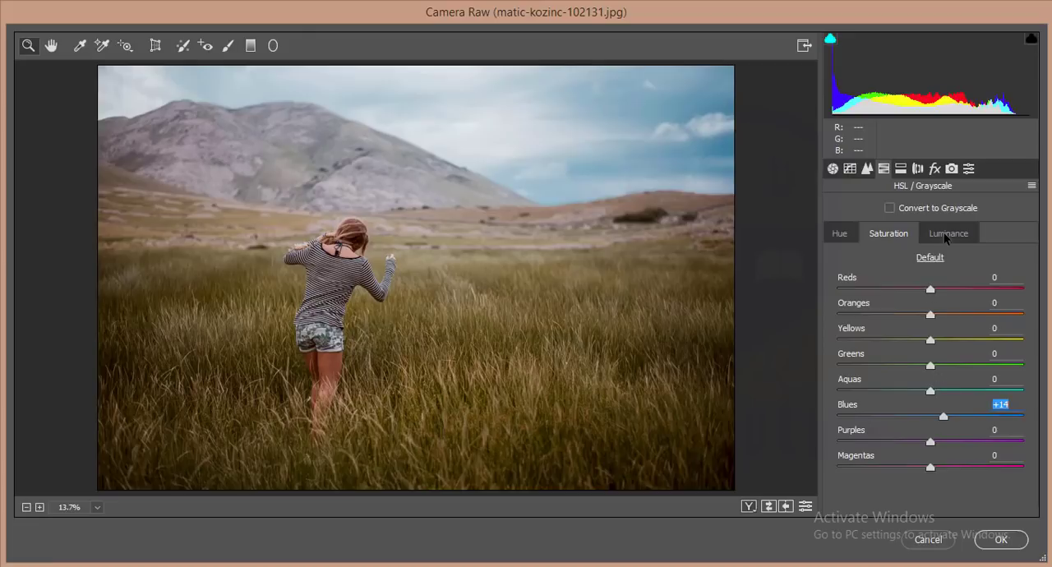
# Darken greens and yellows luminance, boost Greens saturation +23 and Aquas +30, and apply Camera Raw
pyautogui.click(949, 234)
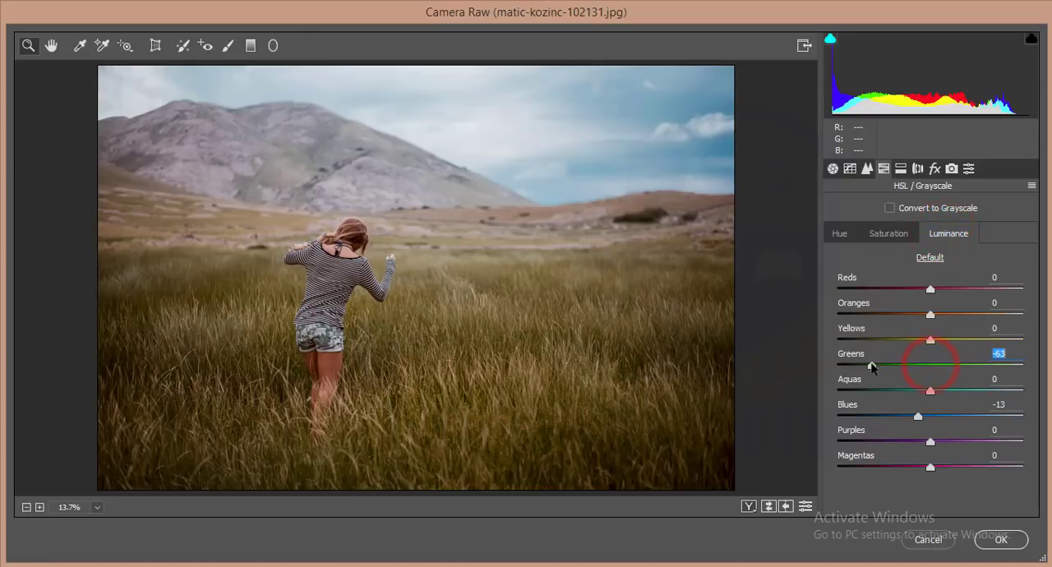
pyautogui.moveTo(931, 340); pyautogui.dragTo(888, 340)
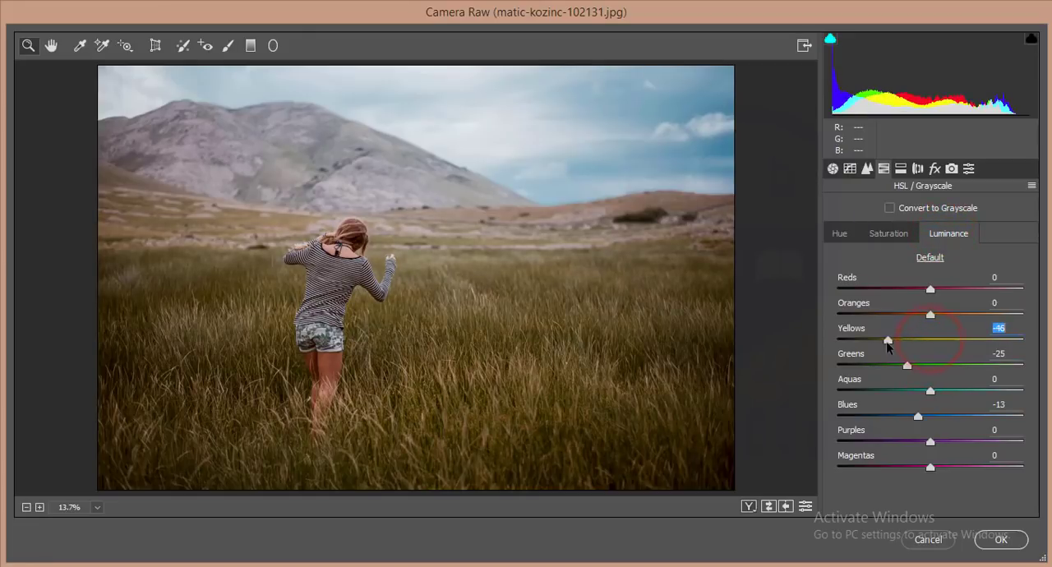
pyautogui.click(888, 234)
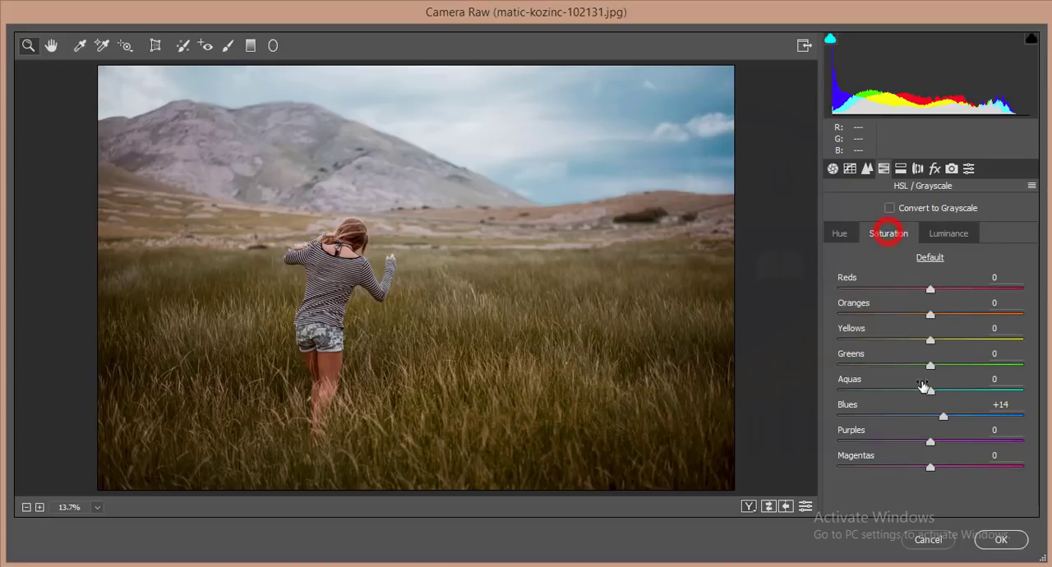
pyautogui.moveTo(931, 365); pyautogui.dragTo(950, 365)
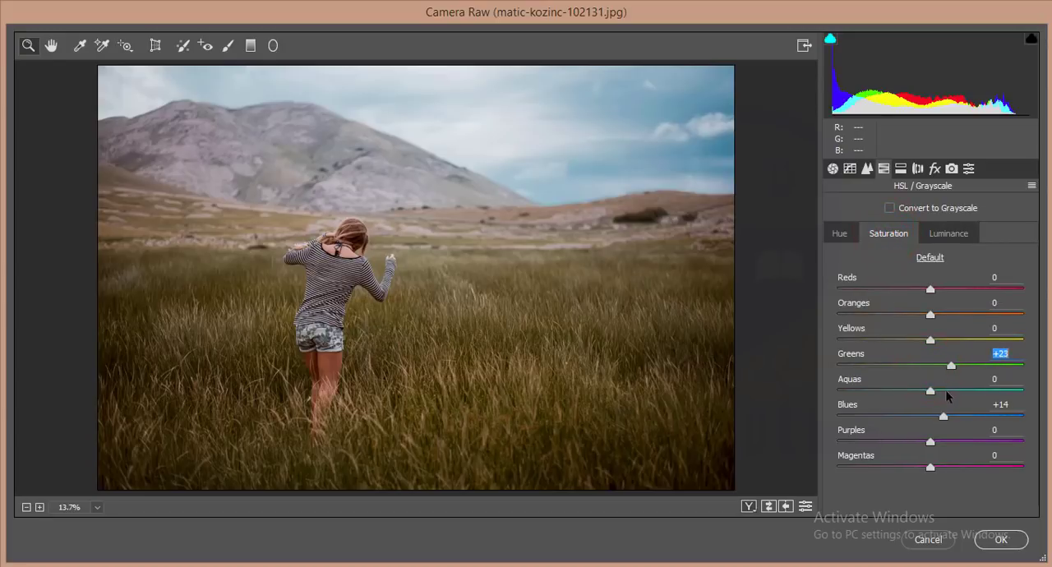
pyautogui.moveTo(930, 389); pyautogui.dragTo(947, 389)
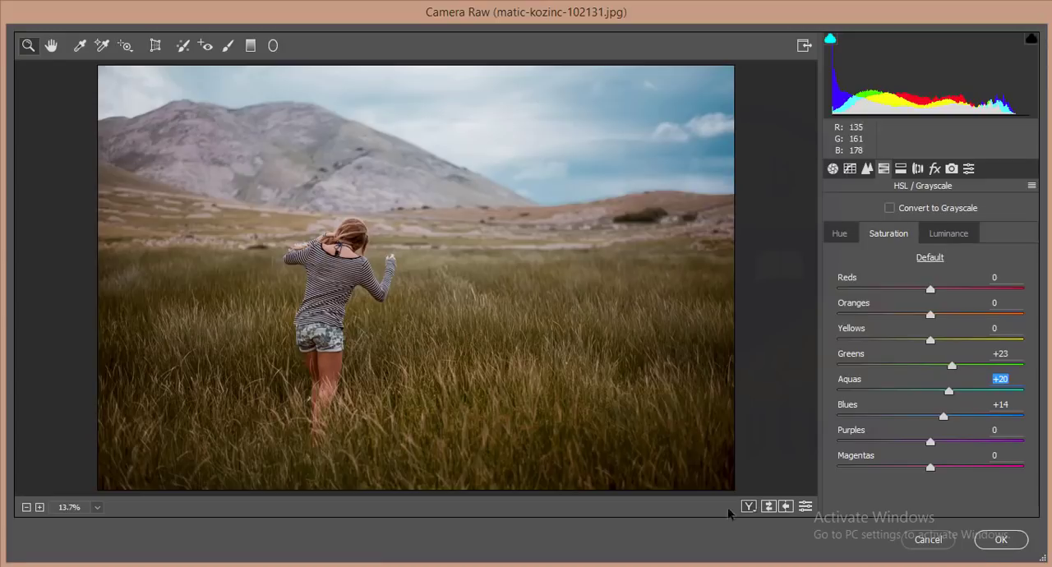
pyautogui.click(1000, 539)
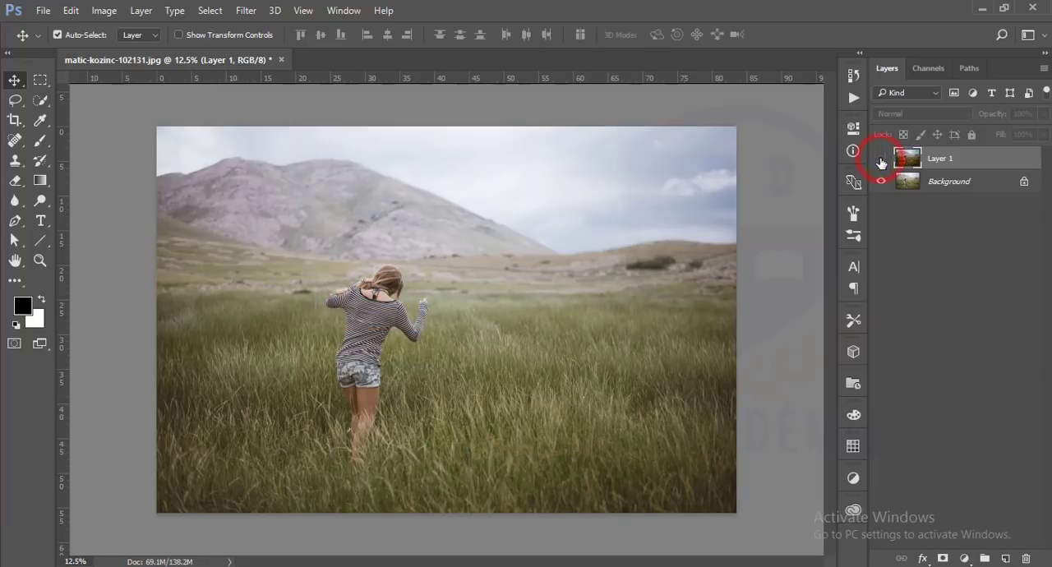
# Add a Color Lookup adjustment layer with HorrorBlue.3DL at about 48% opacity
pyautogui.click(882, 158)
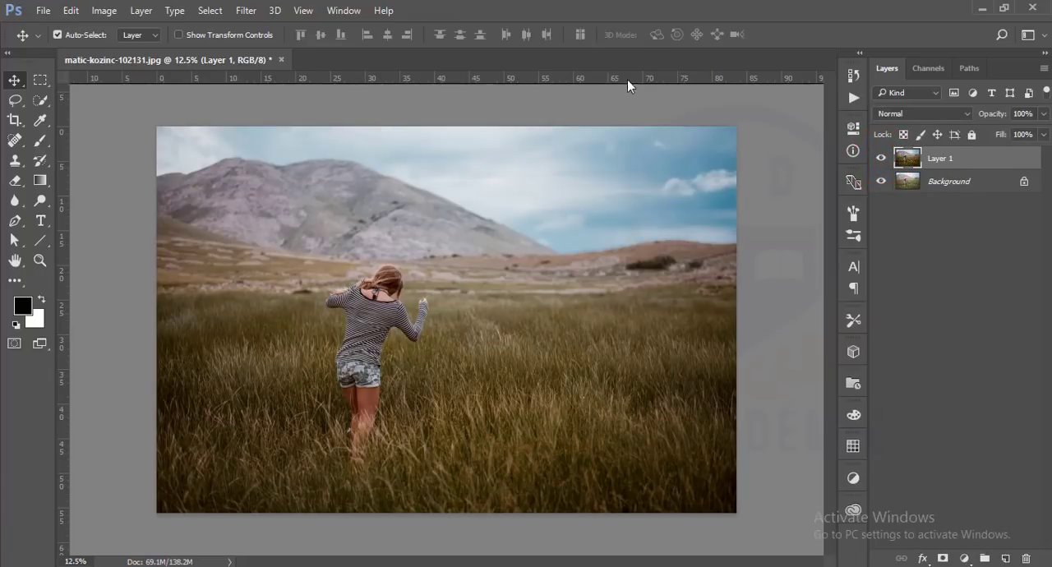
pyautogui.click(964, 559)
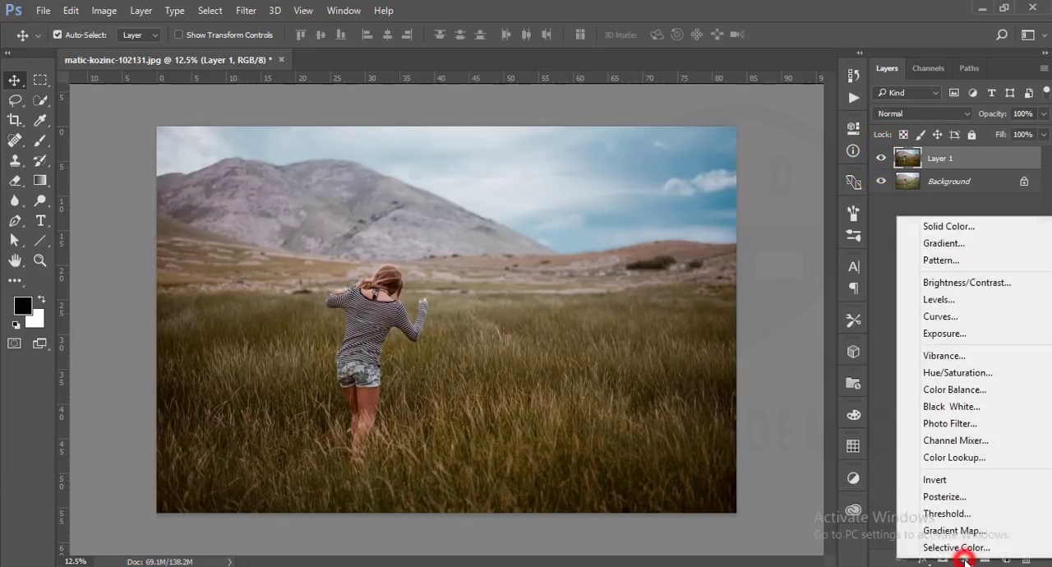
pyautogui.click(953, 457)
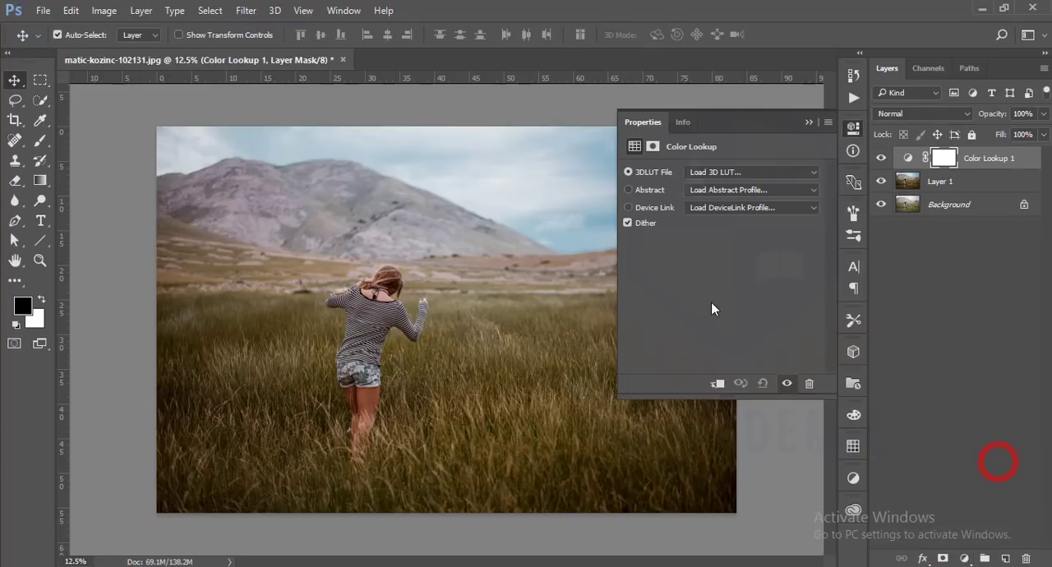
pyautogui.click(750, 171)
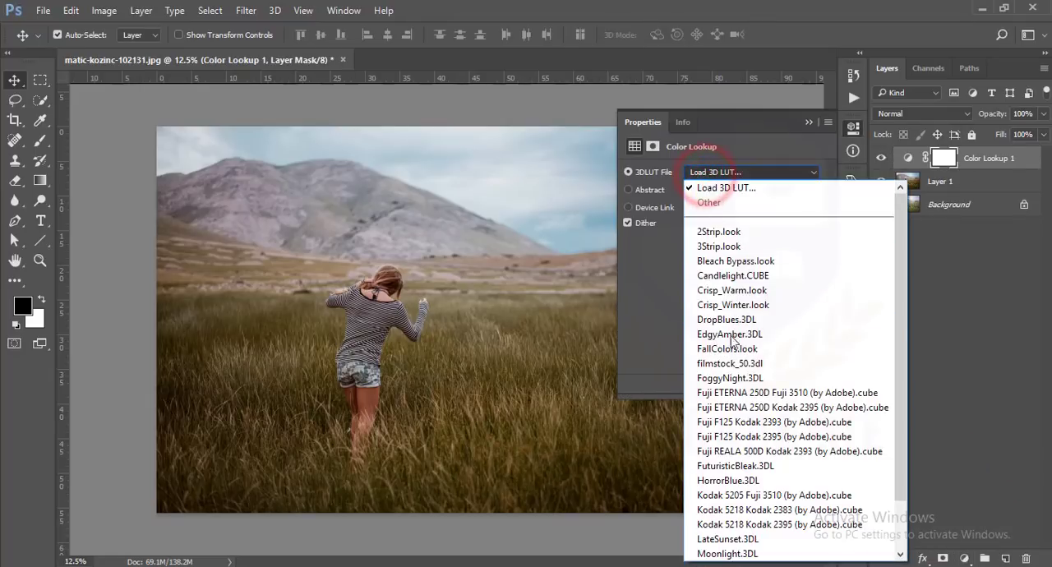
pyautogui.click(726, 480)
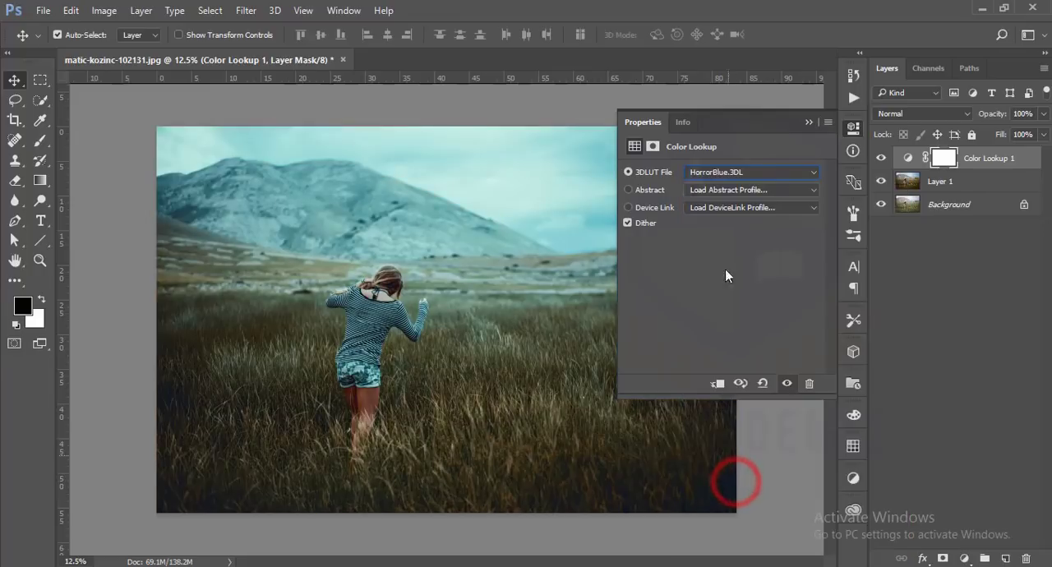
pyautogui.click(809, 121)
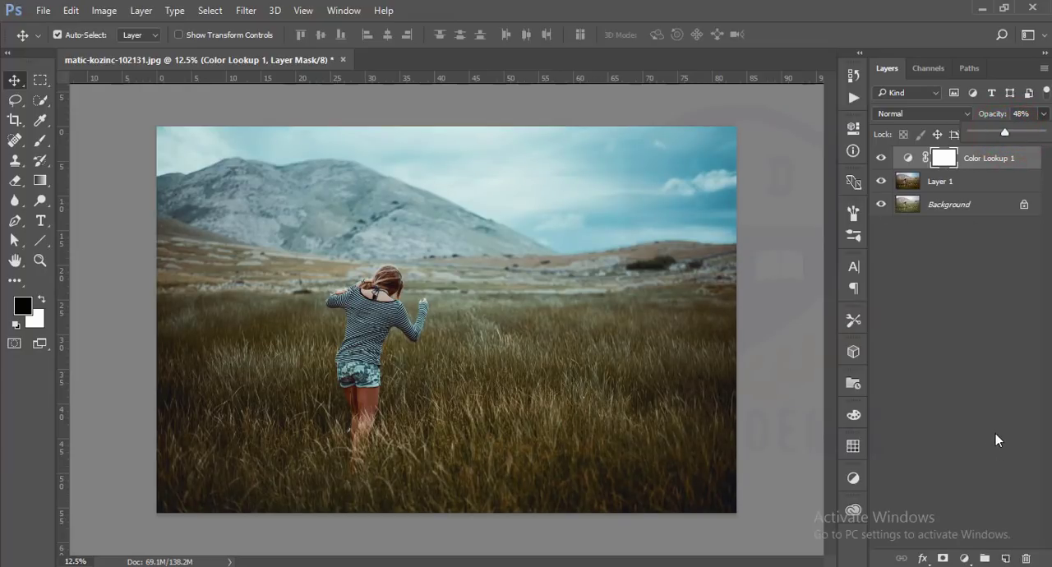
# Add a Curves 1 adjustment layer and shape an S-curve that raises contrast and deepens shadows
pyautogui.click(964, 559)
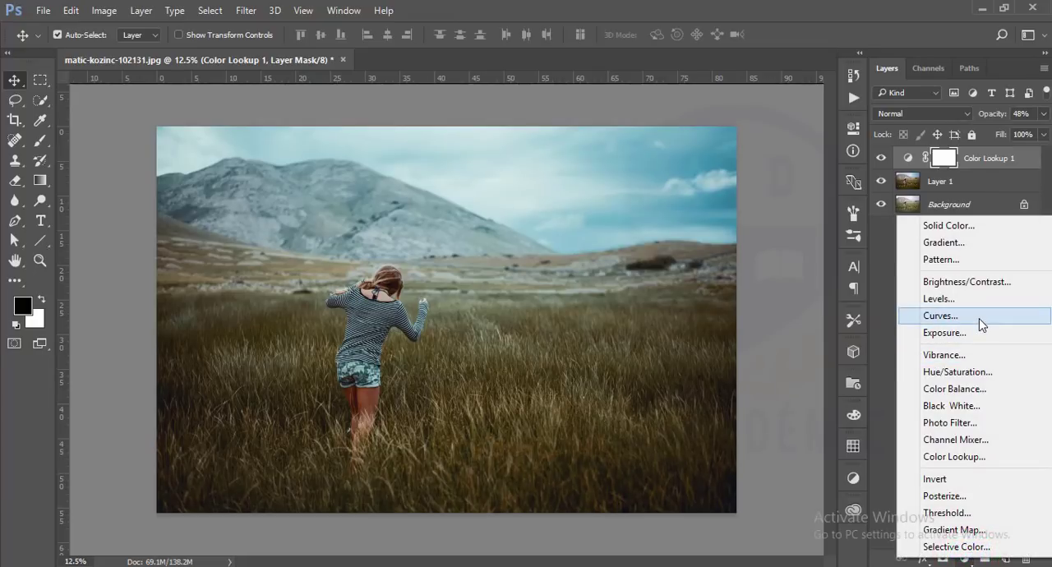
pyautogui.click(940, 315)
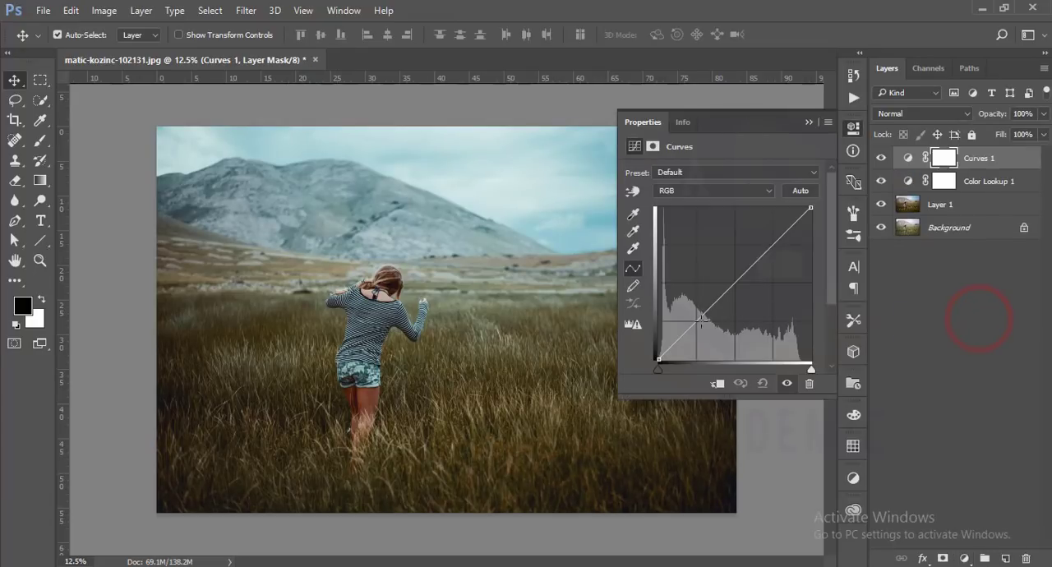
pyautogui.click(697, 319)
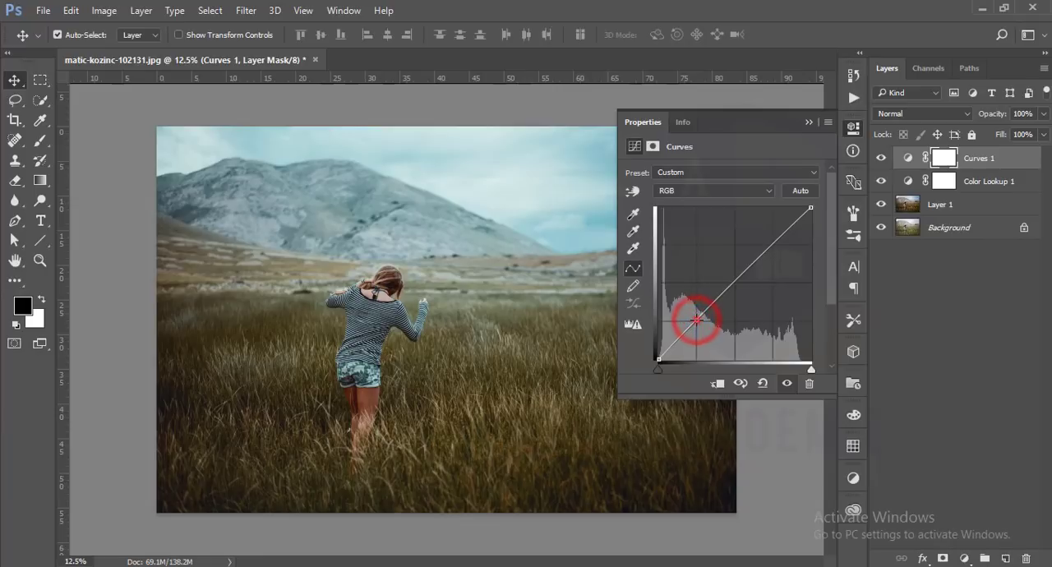
pyautogui.moveTo(694, 320); pyautogui.dragTo(736, 283)
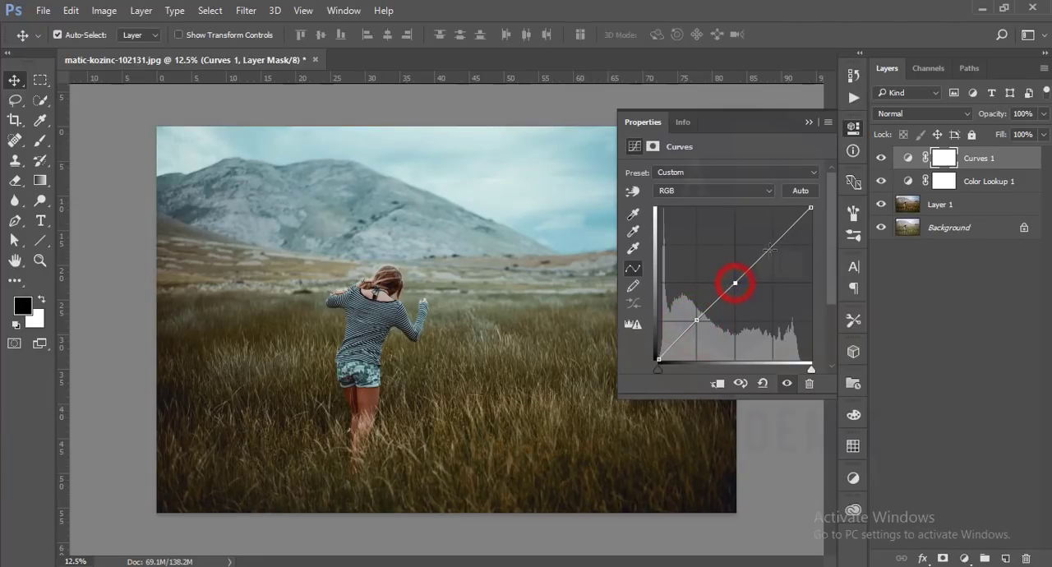
pyautogui.moveTo(735, 283); pyautogui.dragTo(774, 246)
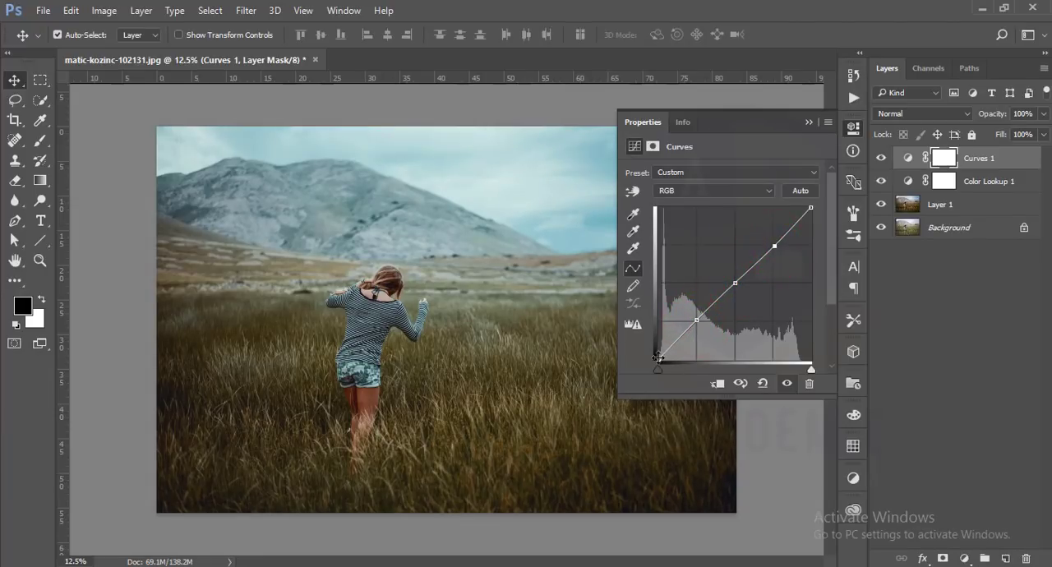
pyautogui.moveTo(658, 368); pyautogui.dragTo(657, 349)
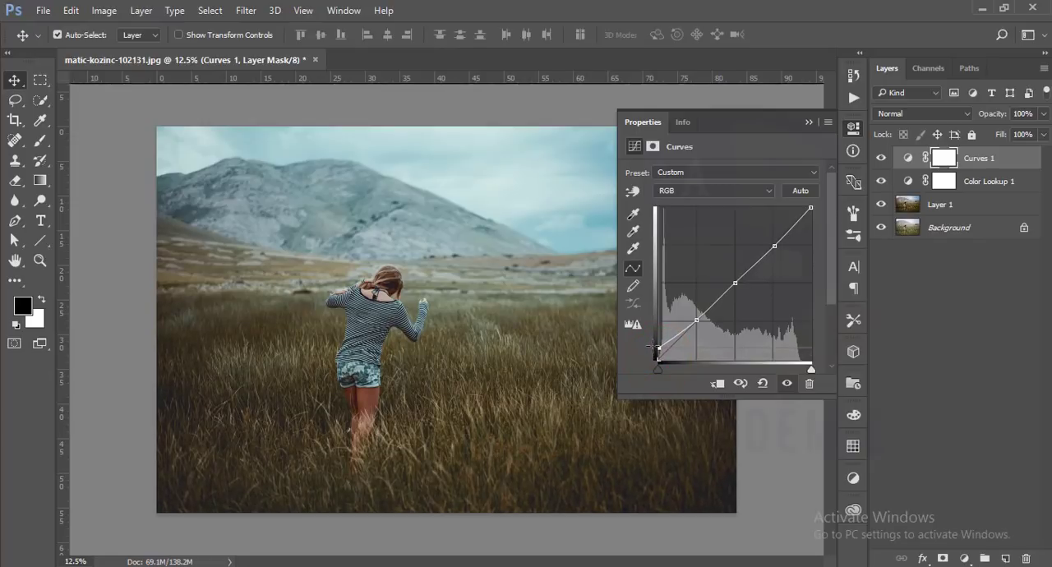
pyautogui.click(809, 122)
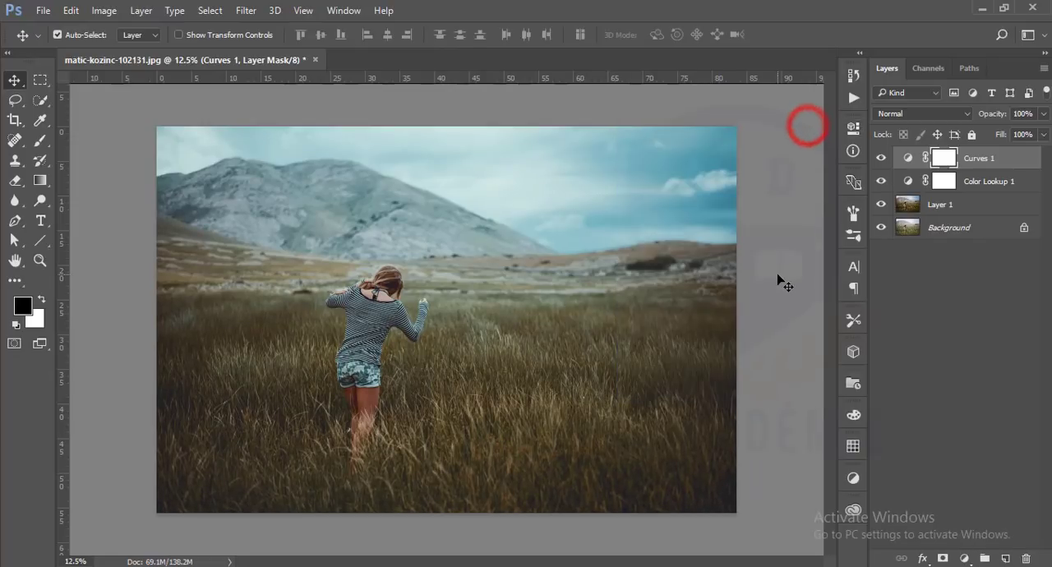
pyautogui.moveTo(1001, 197)
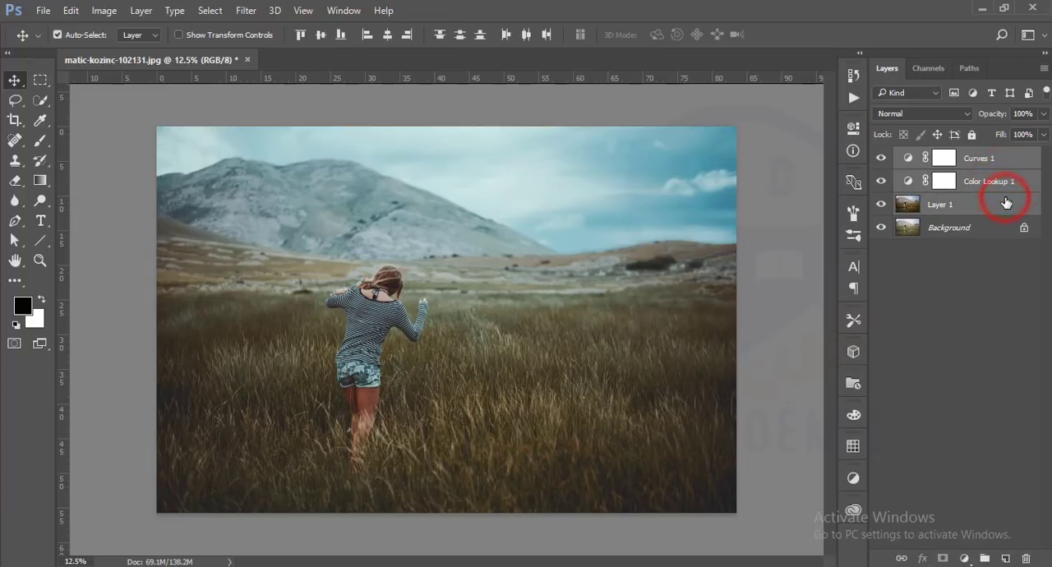
# Group the layers with Ctrl+G and stamp the visible image onto a new Layer 2
pyautogui.press('ctrl+g')
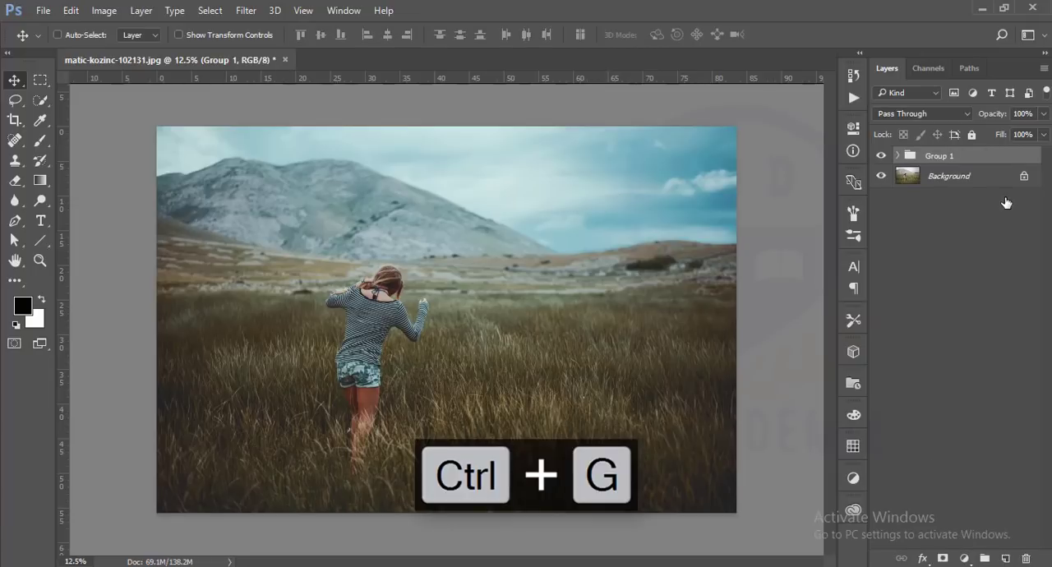
pyautogui.press('ctrl+shift+alt+e')
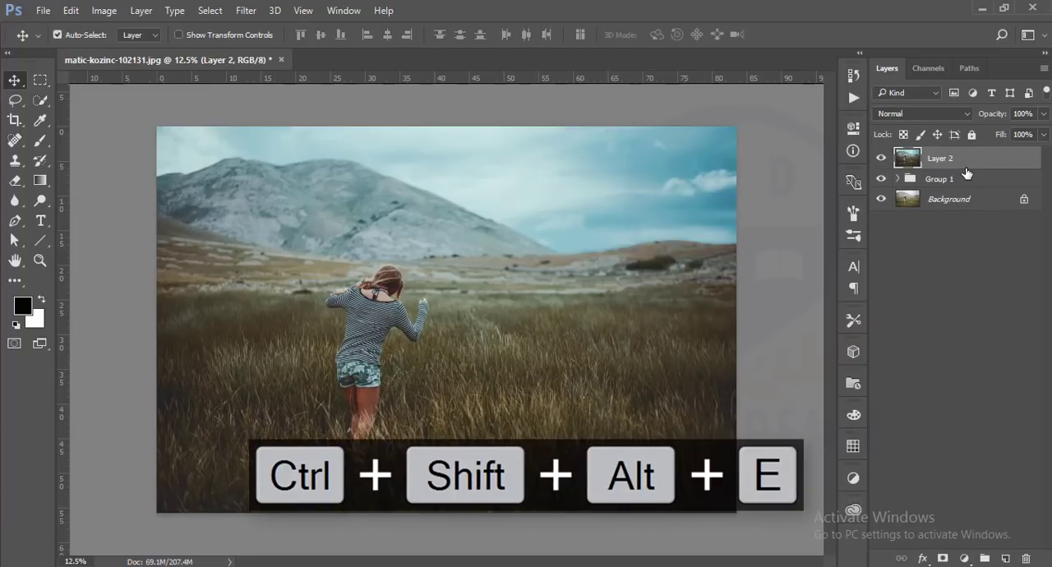
pyautogui.click(246, 9)
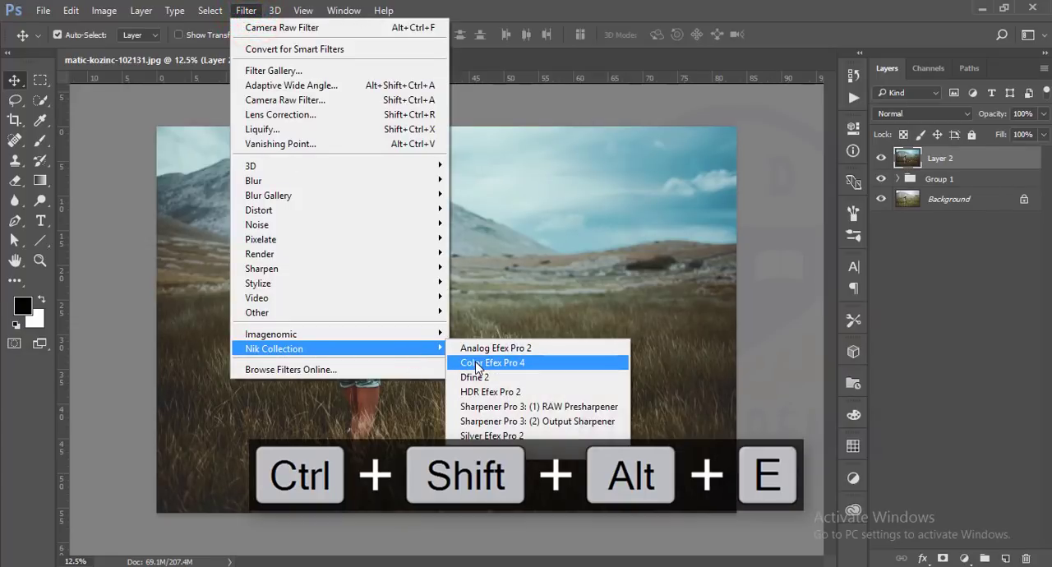
# Launch Color Efex Pro 4 on Layer 2 and choose the Cross Processing filter
pyautogui.click(493, 361)
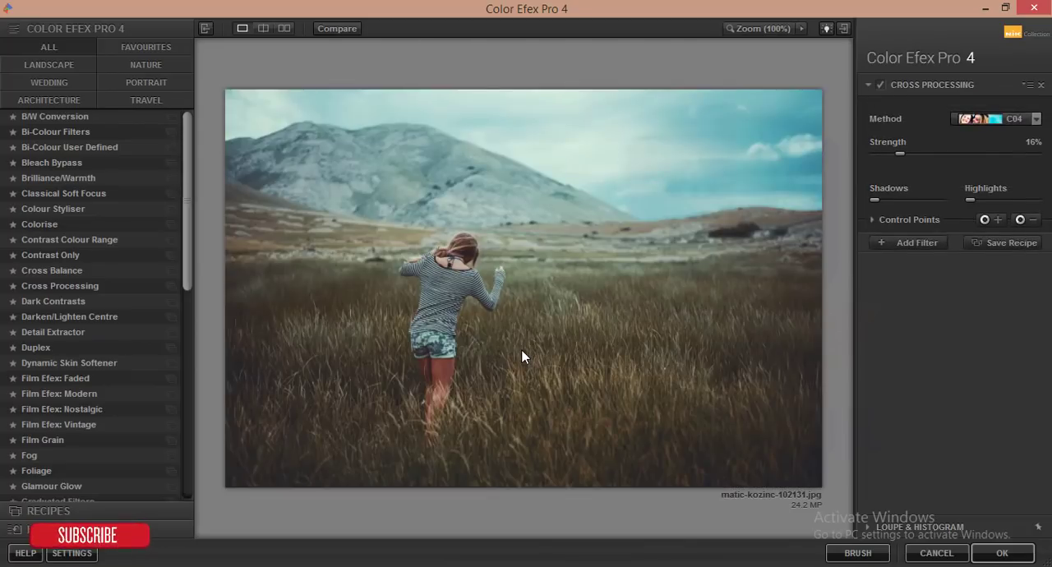
pyautogui.moveTo(634, 342)
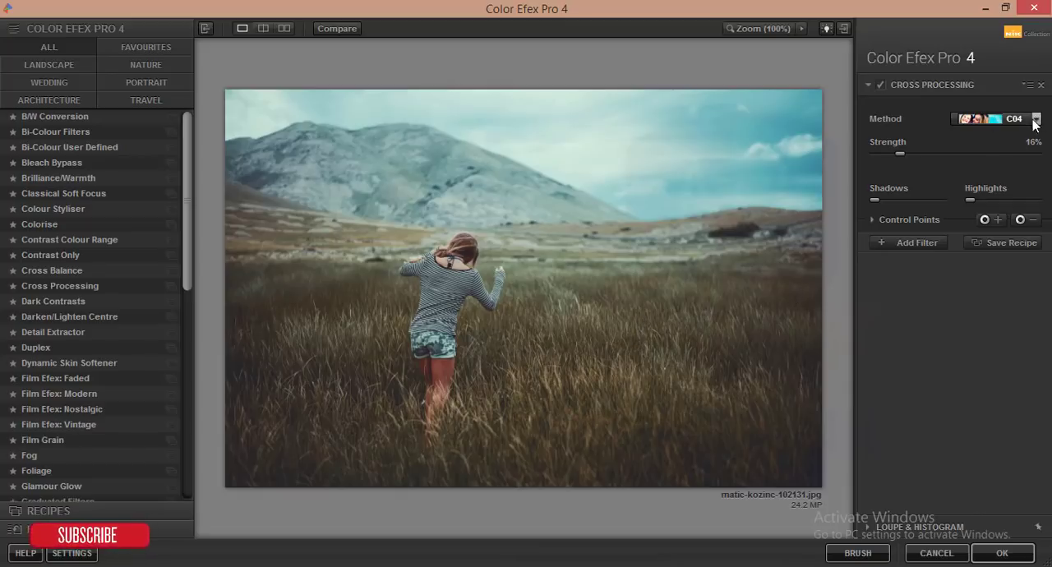
pyautogui.moveTo(52, 269)
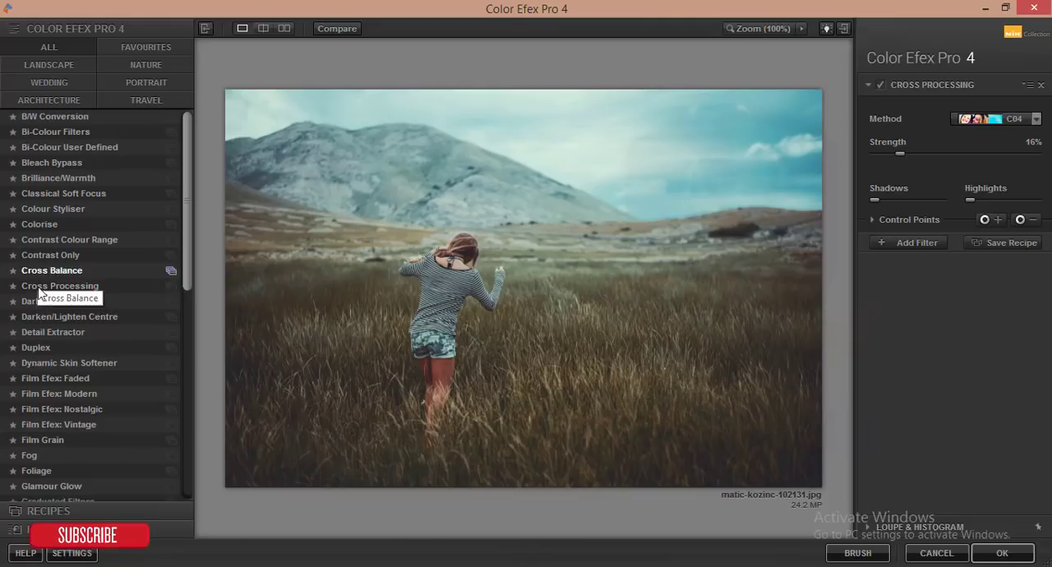
pyautogui.moveTo(1045, 148)
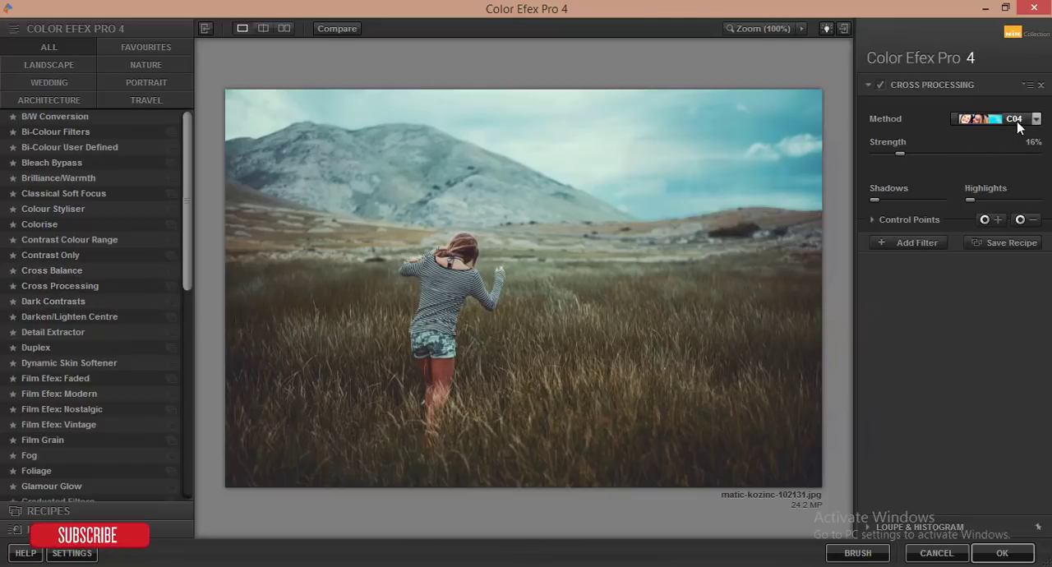
# Preview several Cross Processing methods including an E6 to C41 option and settle on C04
pyautogui.click(1036, 118)
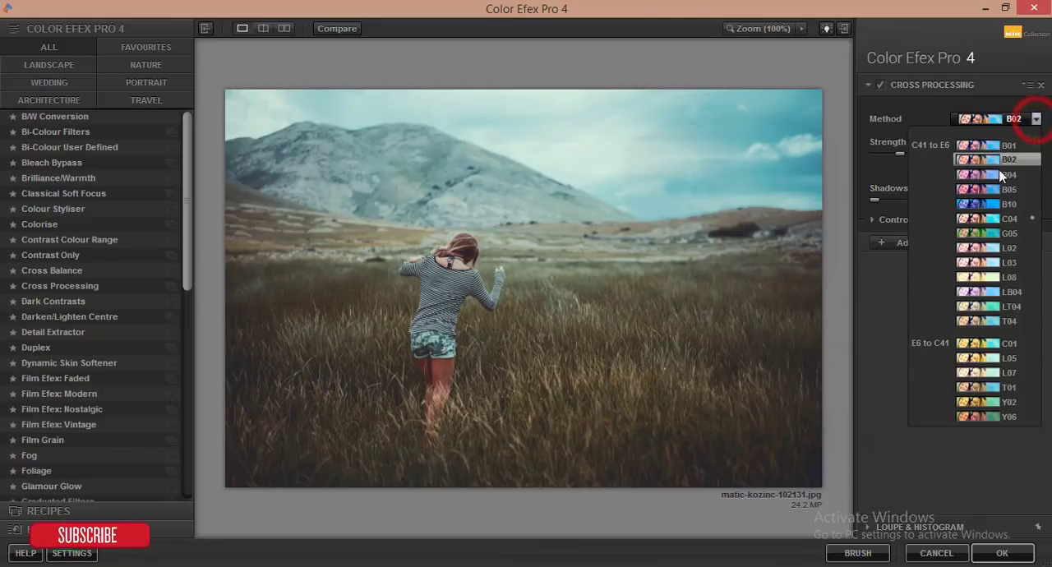
pyautogui.click(1010, 233)
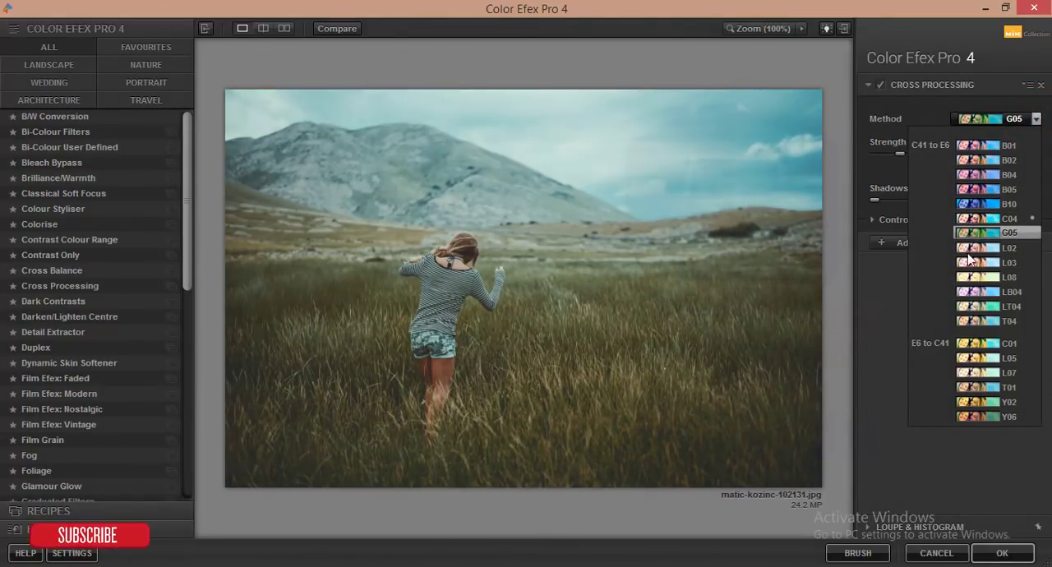
pyautogui.click(1009, 263)
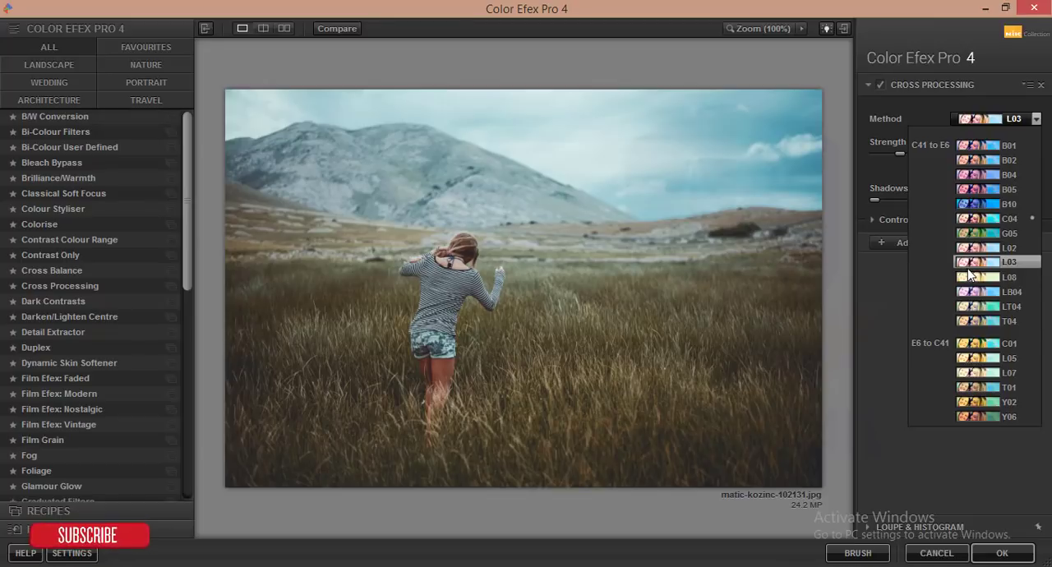
pyautogui.click(990, 358)
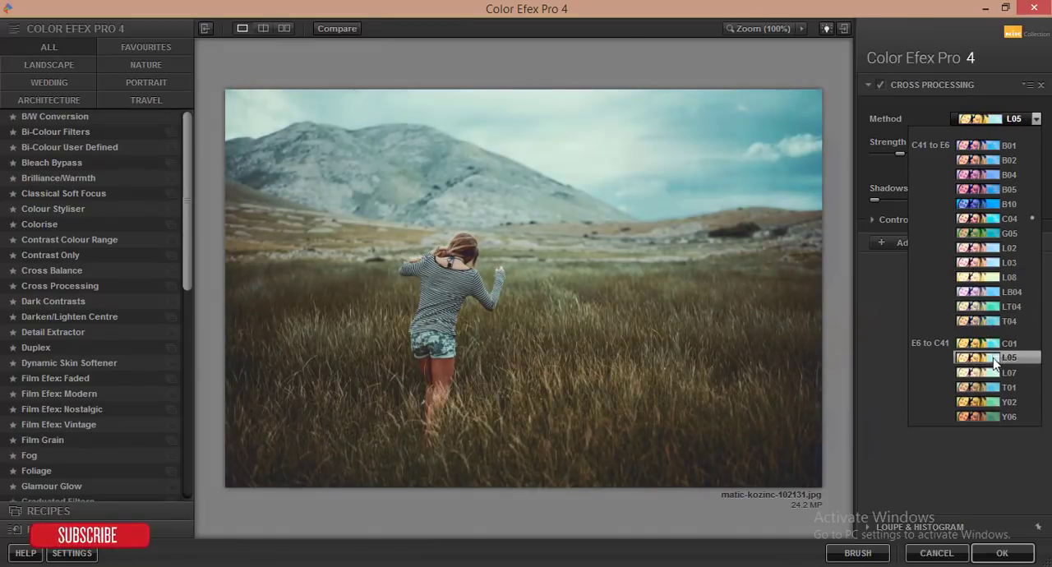
pyautogui.click(1009, 217)
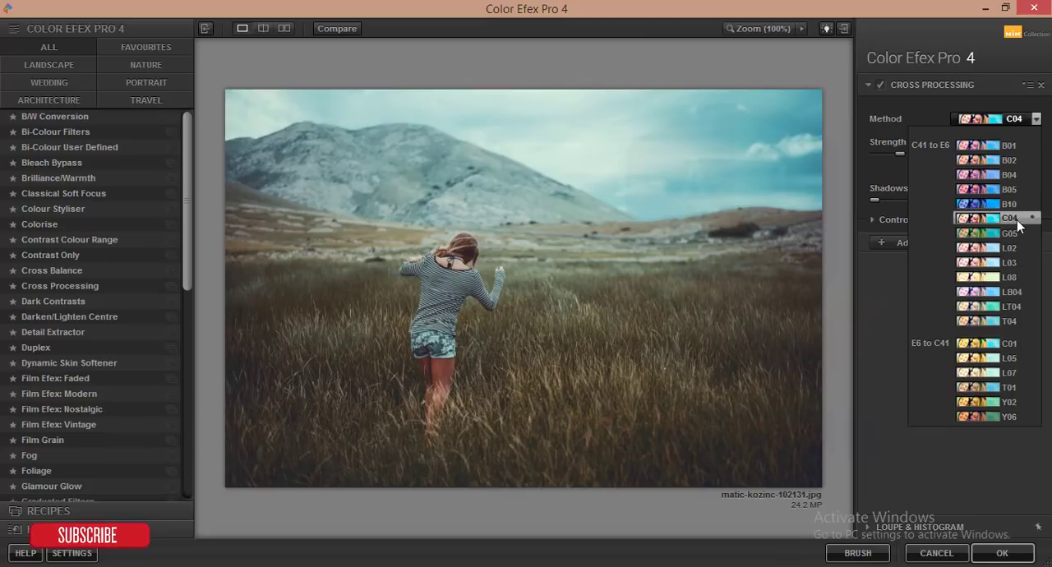
pyautogui.click(986, 217)
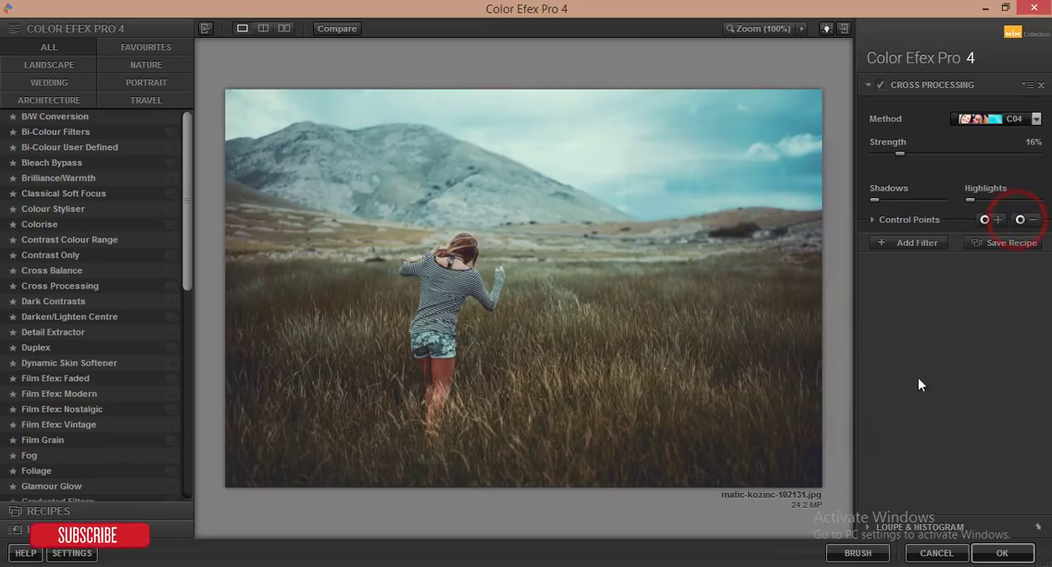
# Nudge the Shadows and Highlights sliders, expand Control Points, and apply the grade with OK
pyautogui.moveTo(874, 199); pyautogui.dragTo(888, 199)
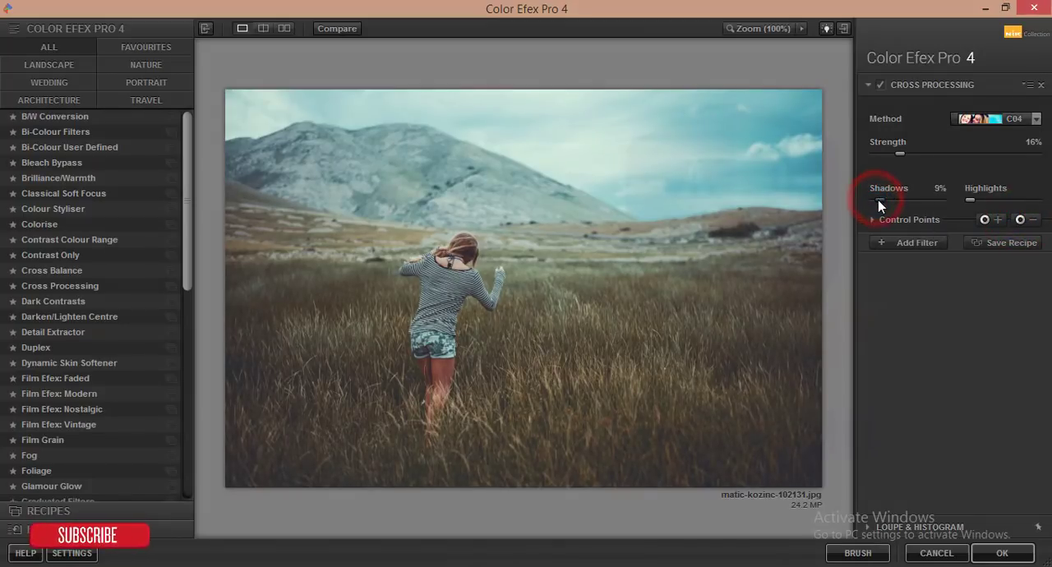
pyautogui.moveTo(970, 201); pyautogui.dragTo(986, 201)
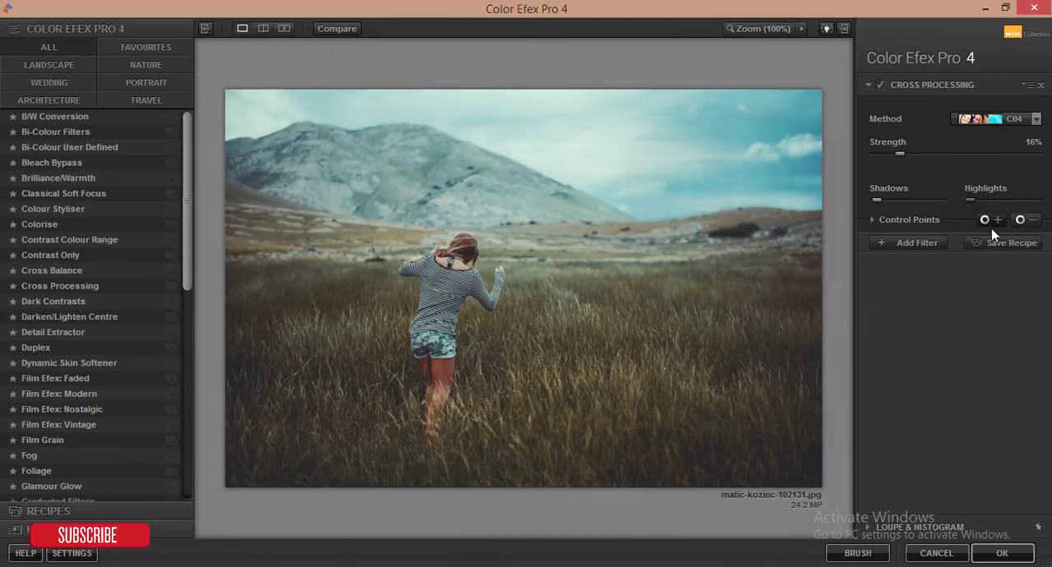
pyautogui.click(905, 221)
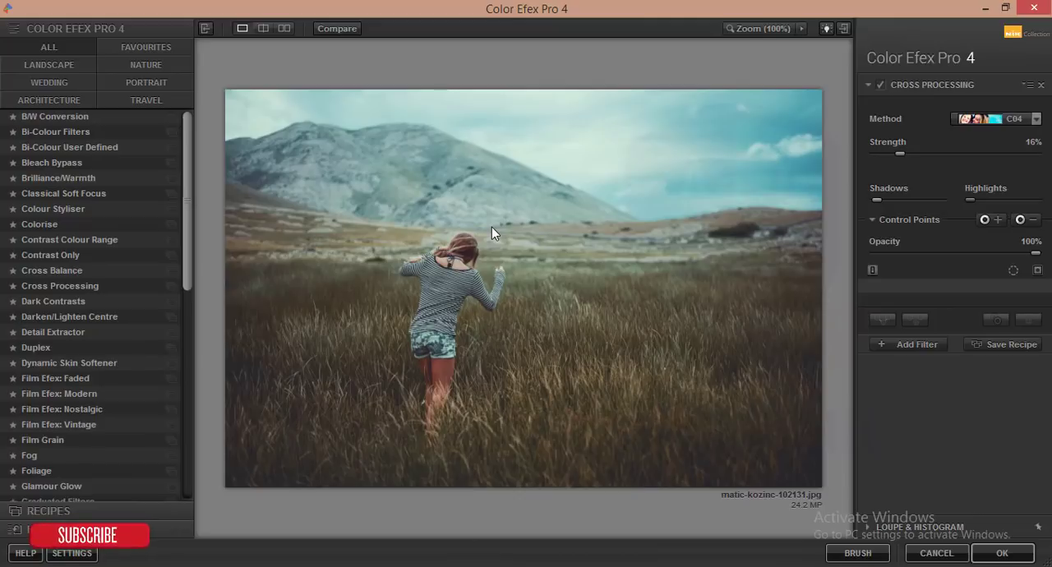
pyautogui.click(1003, 552)
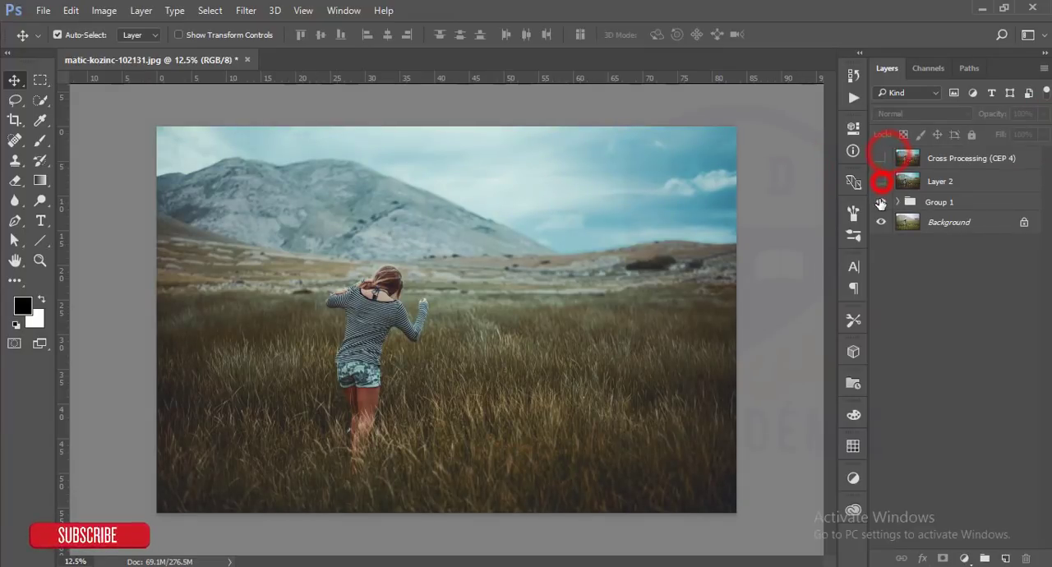
# Toggle the Cross Processing (CEP 4) layer's visibility to compare before and after
pyautogui.click(881, 181)
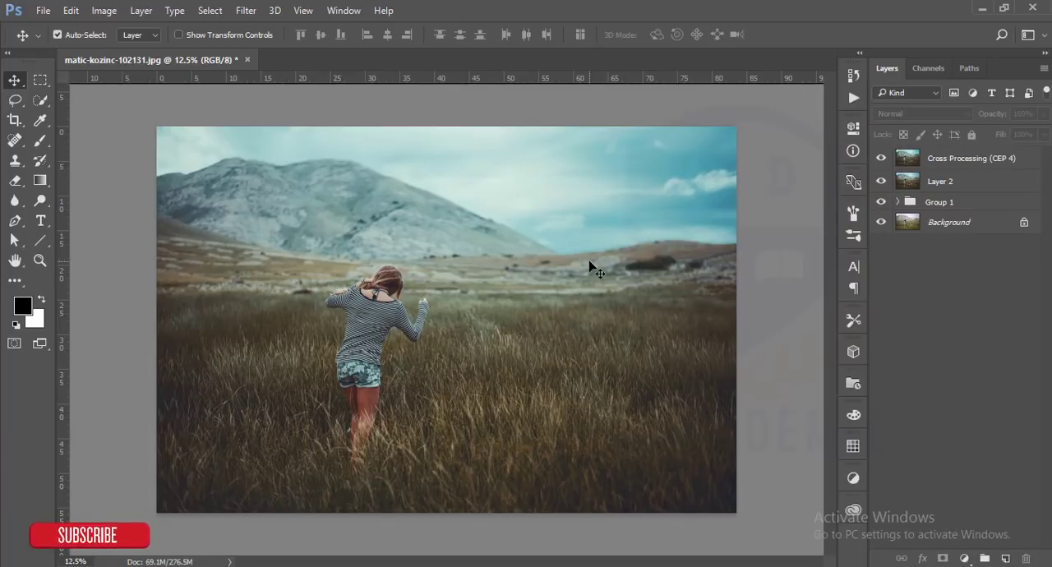
pyautogui.moveTo(426, 184)
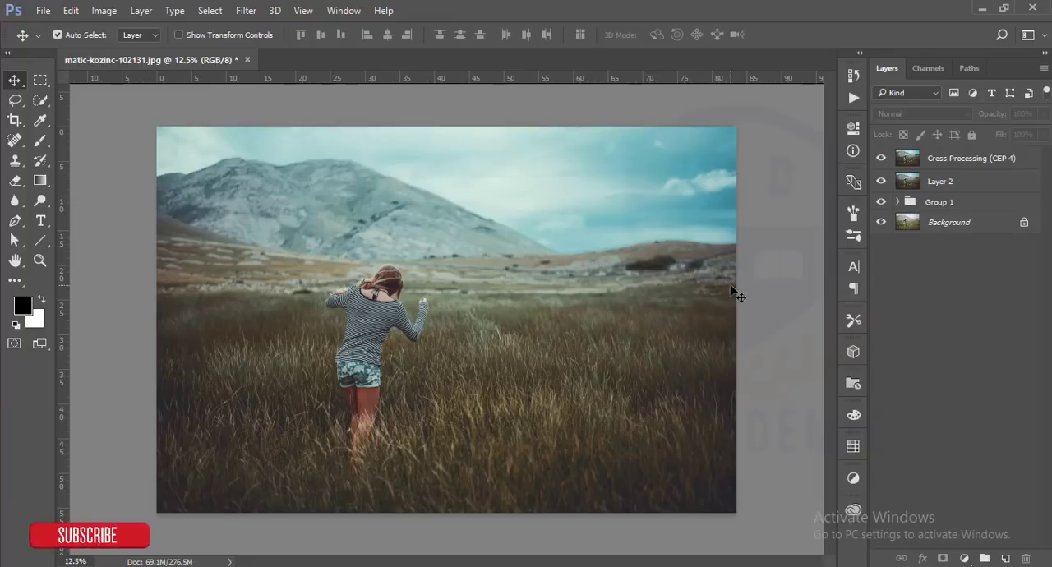
pyautogui.moveTo(463, 293)
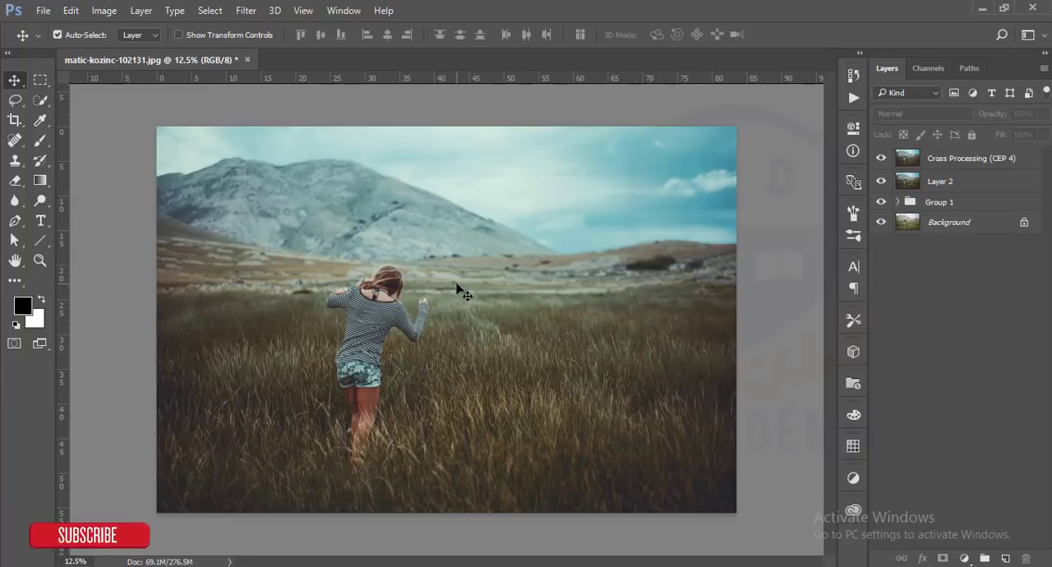